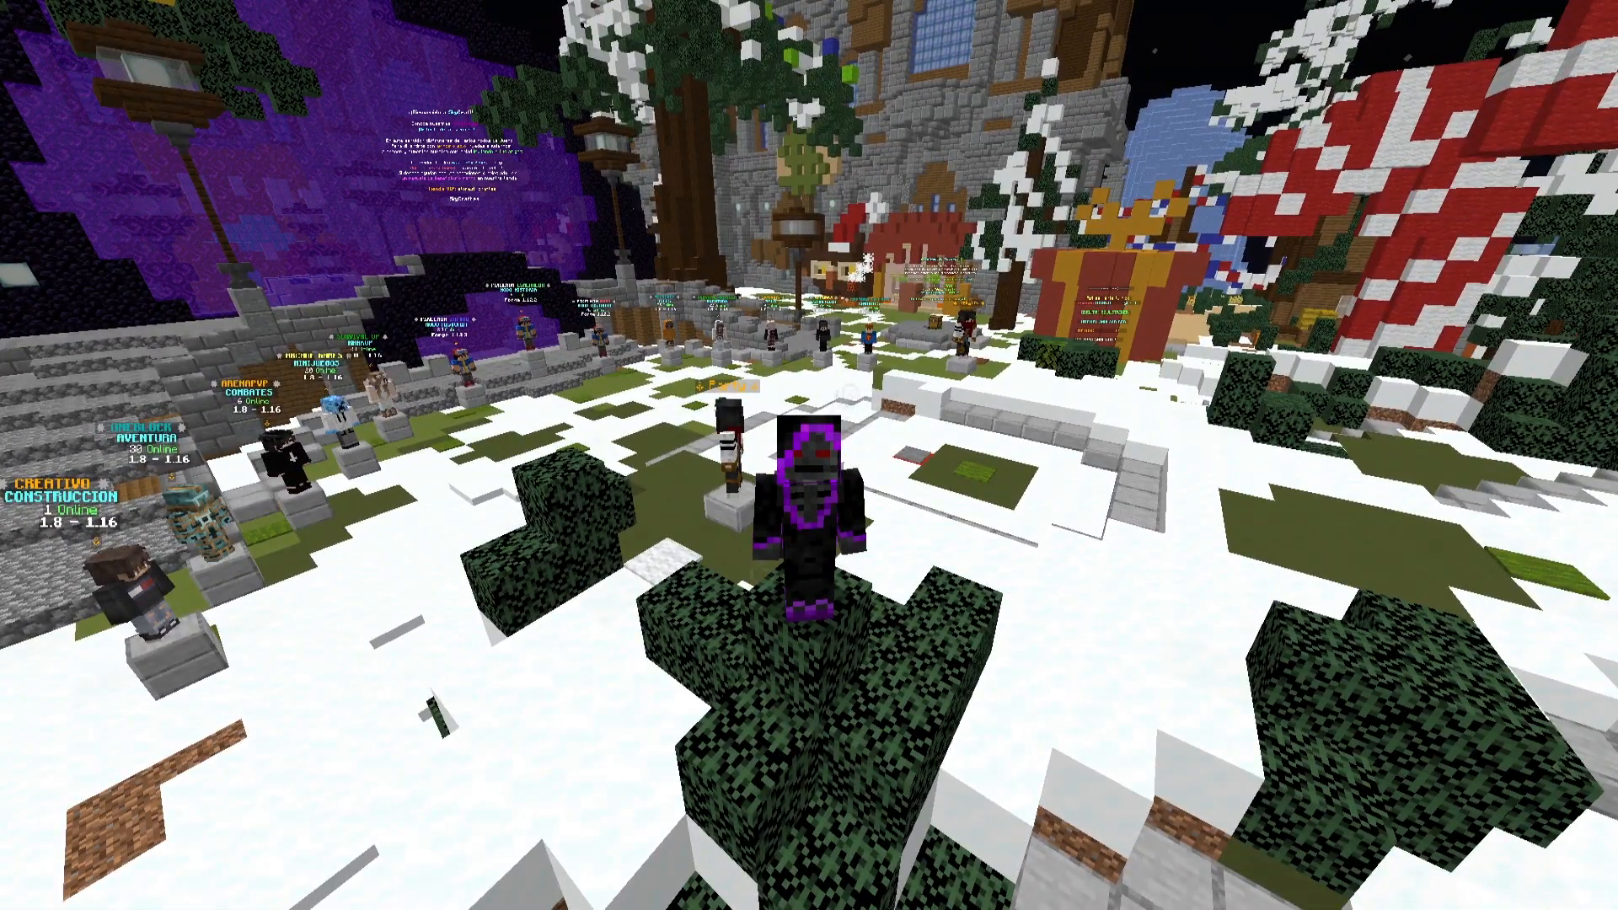
mouse_move(809, 456)
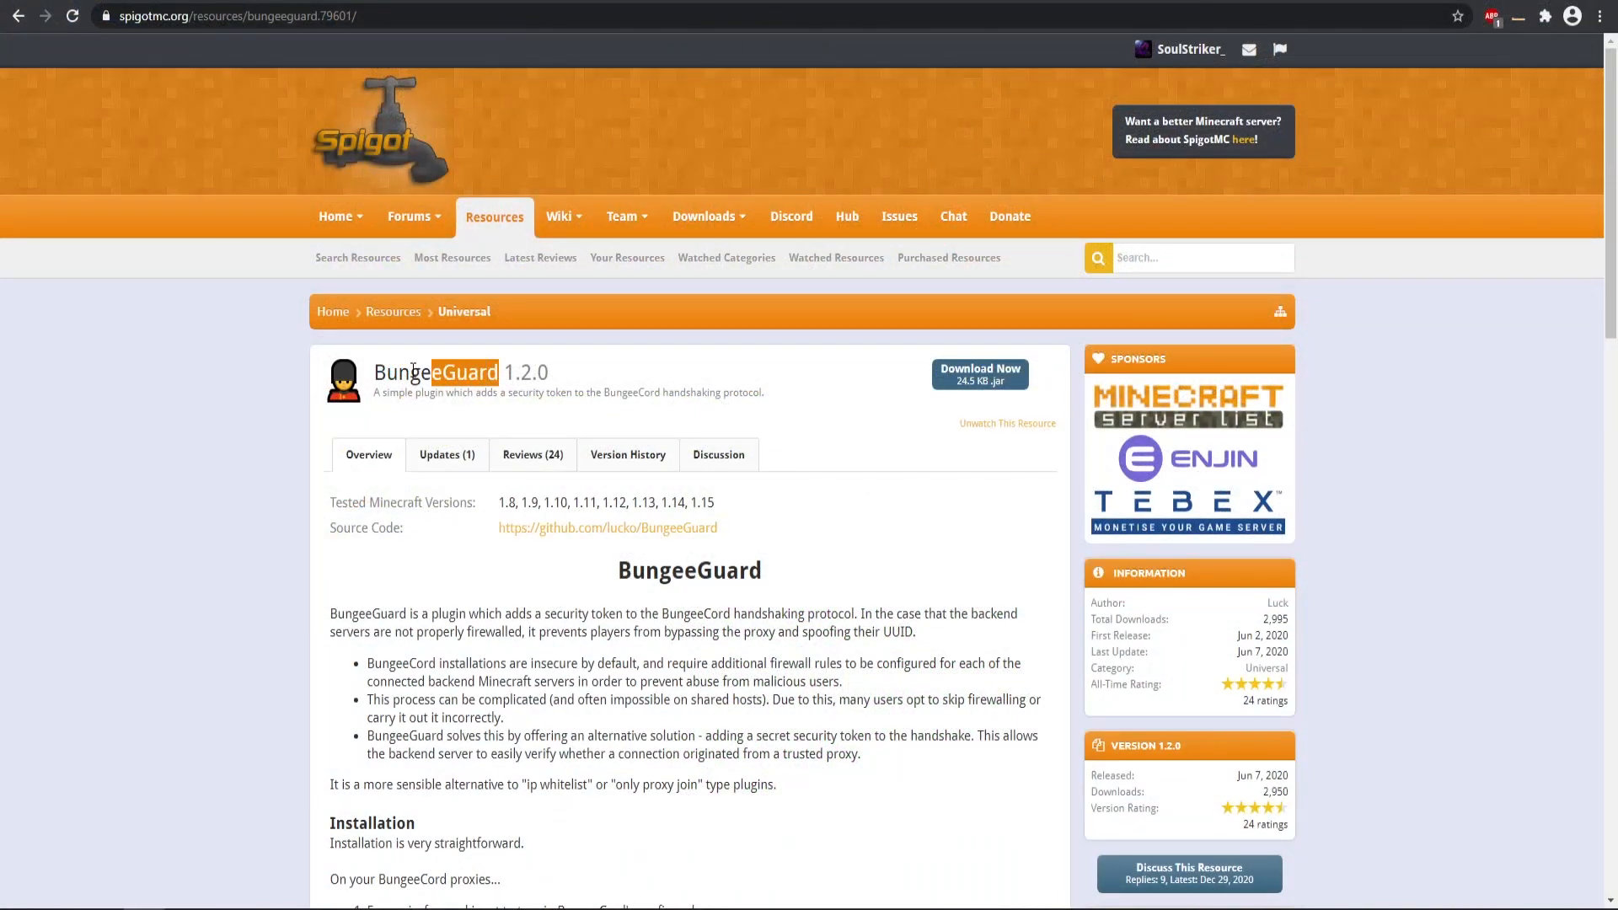
Scroll the BungeeGuard SpigotMC page to its proxy and backend installation instructions.
double_click(437, 372)
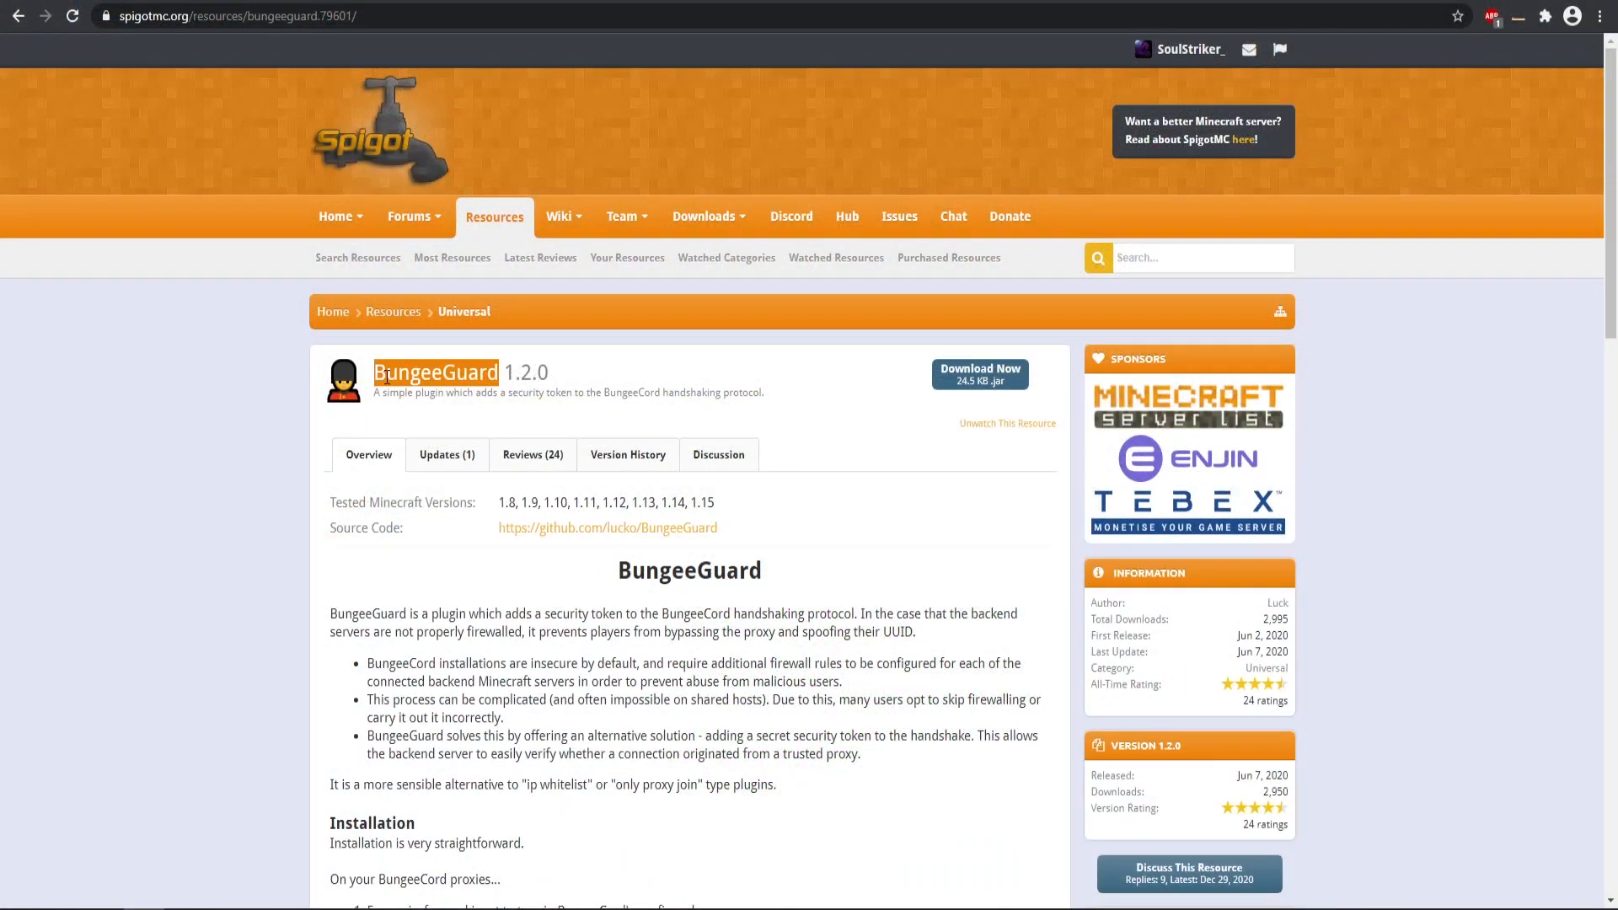
scroll("down", 3)
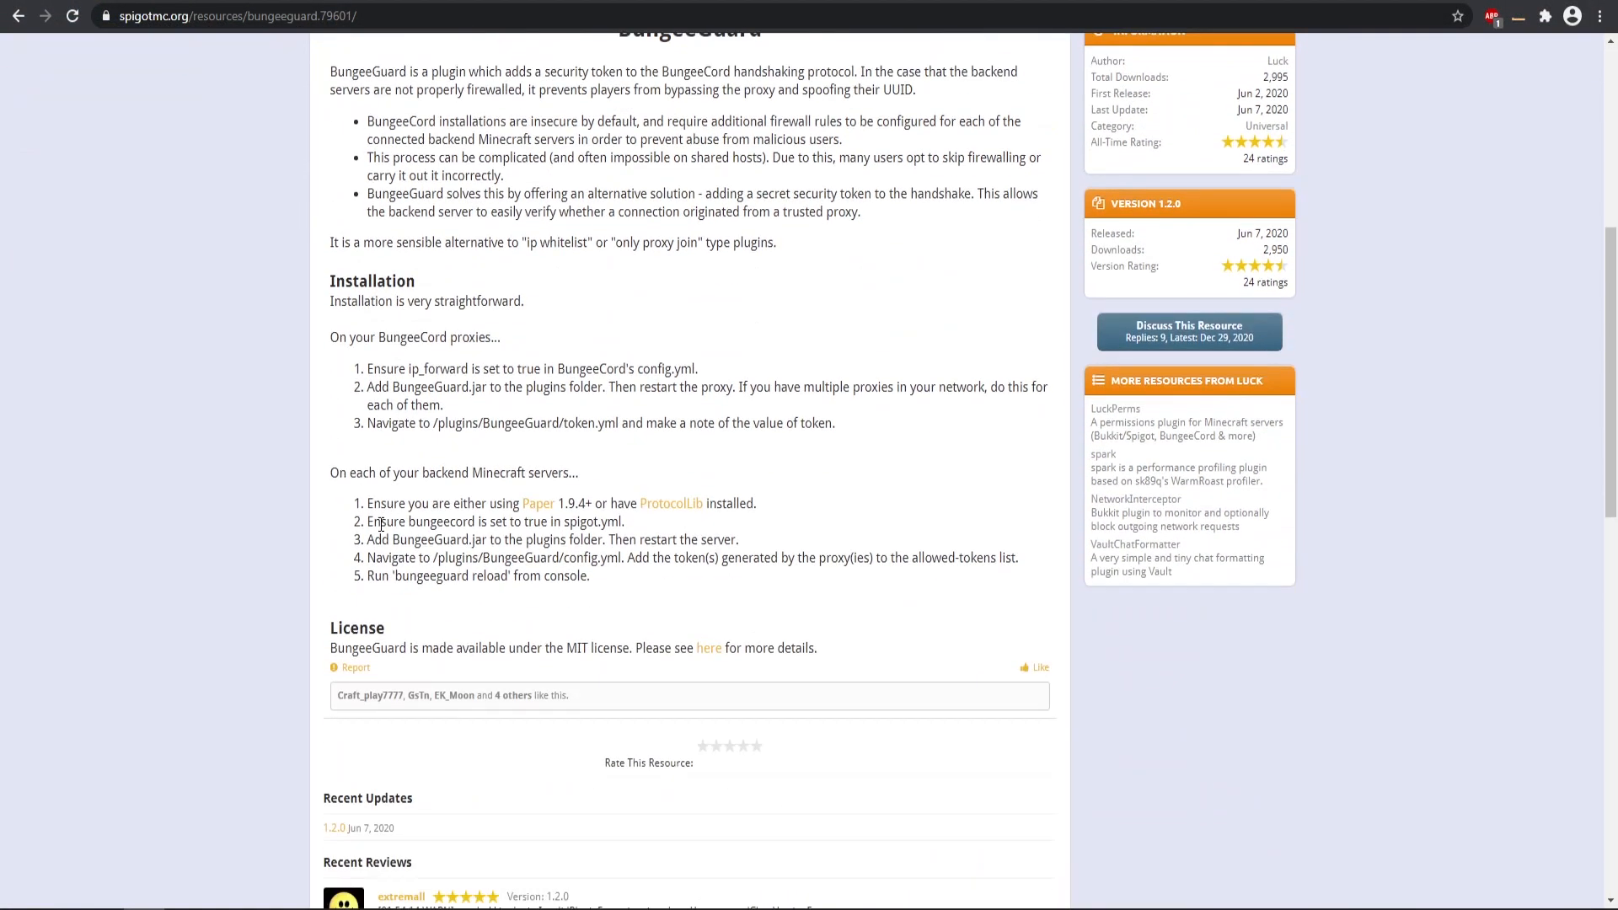
scroll("up", 3)
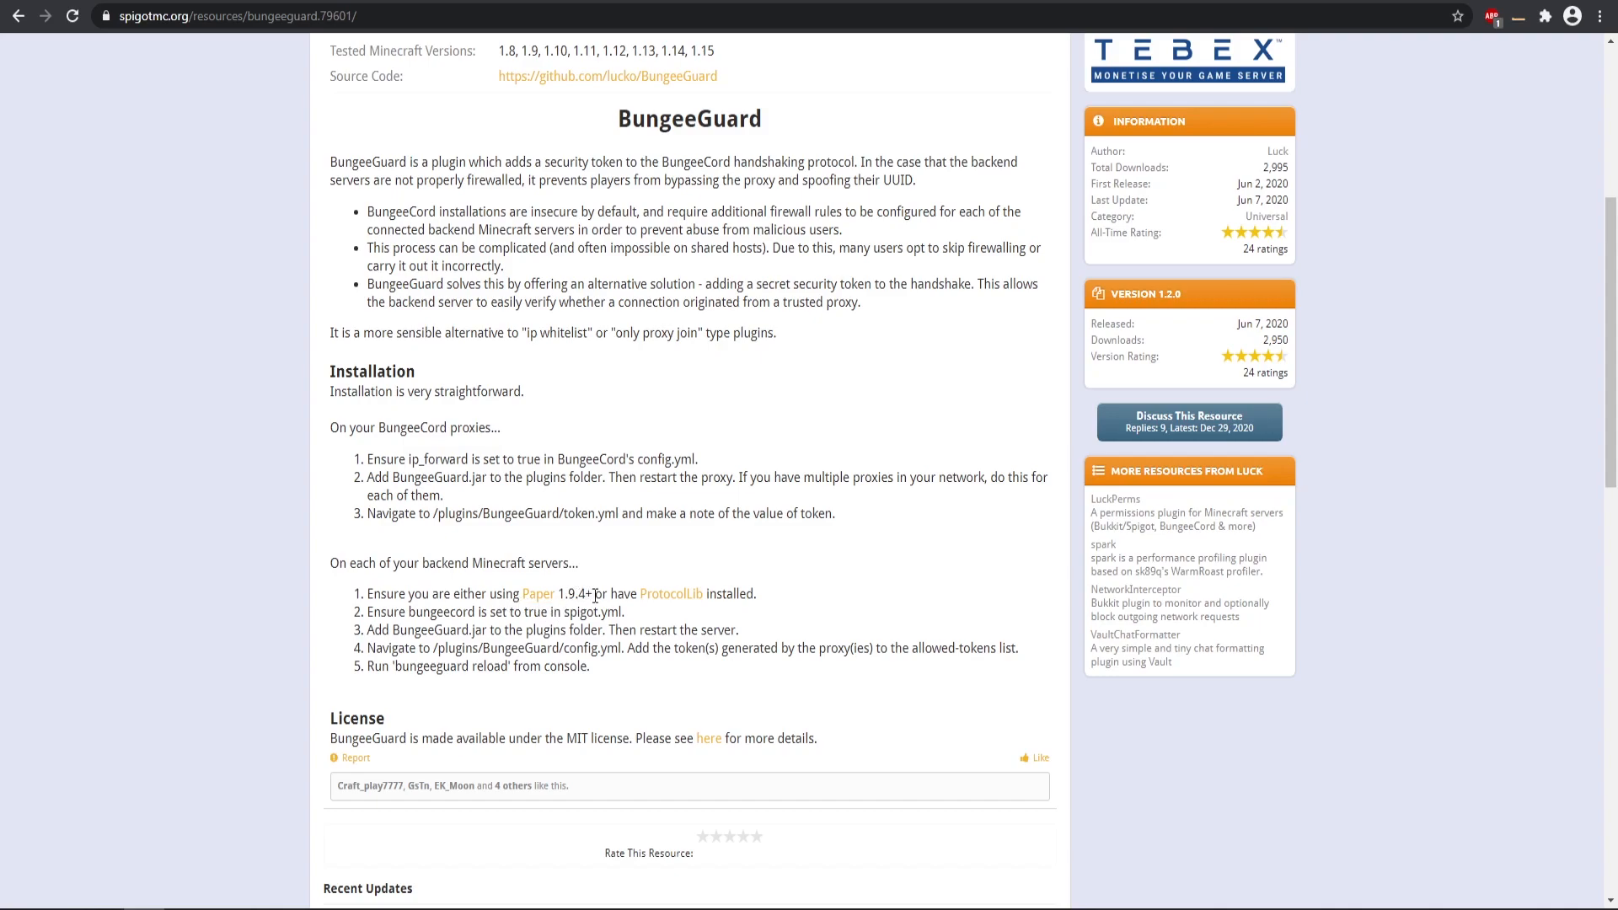
double_click(573, 593)
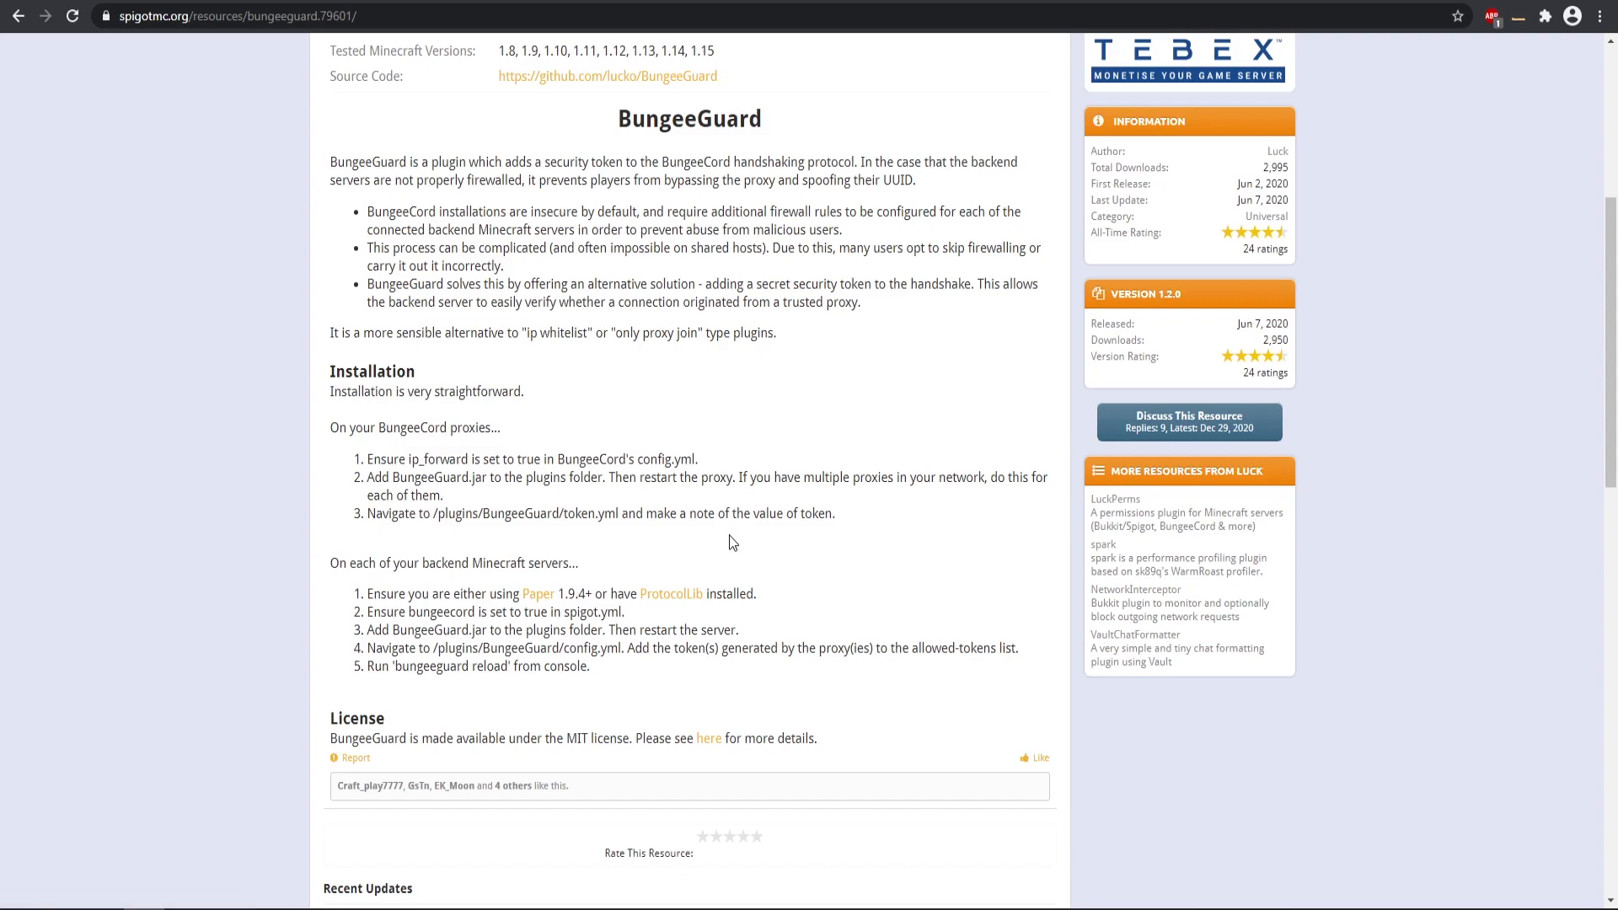
mouse_move(727, 504)
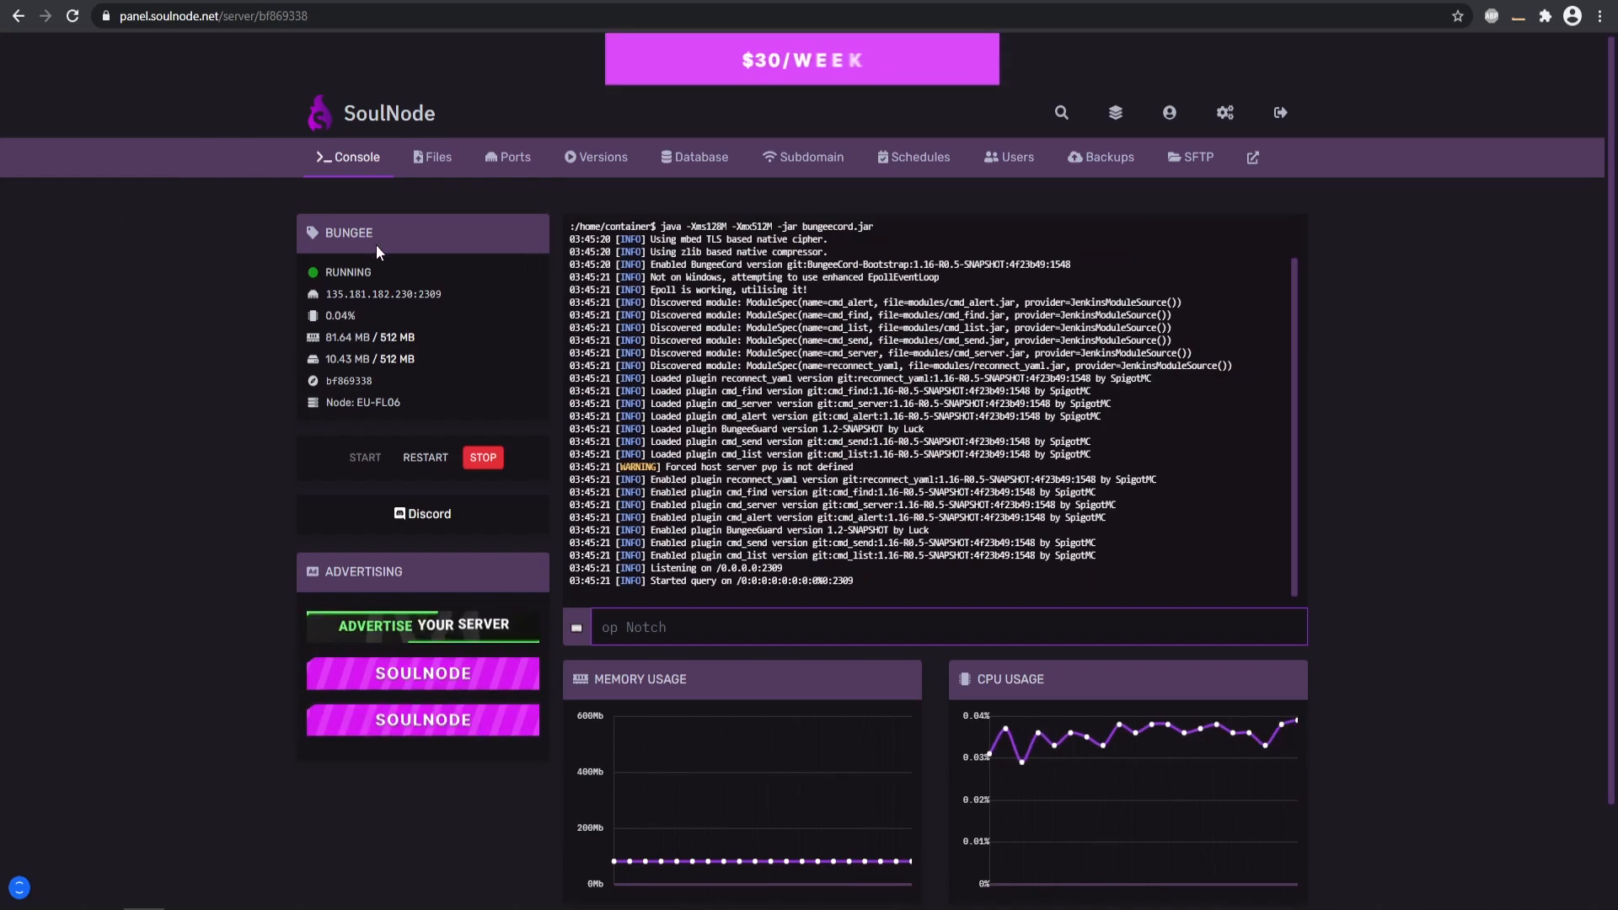
mouse_move(406, 220)
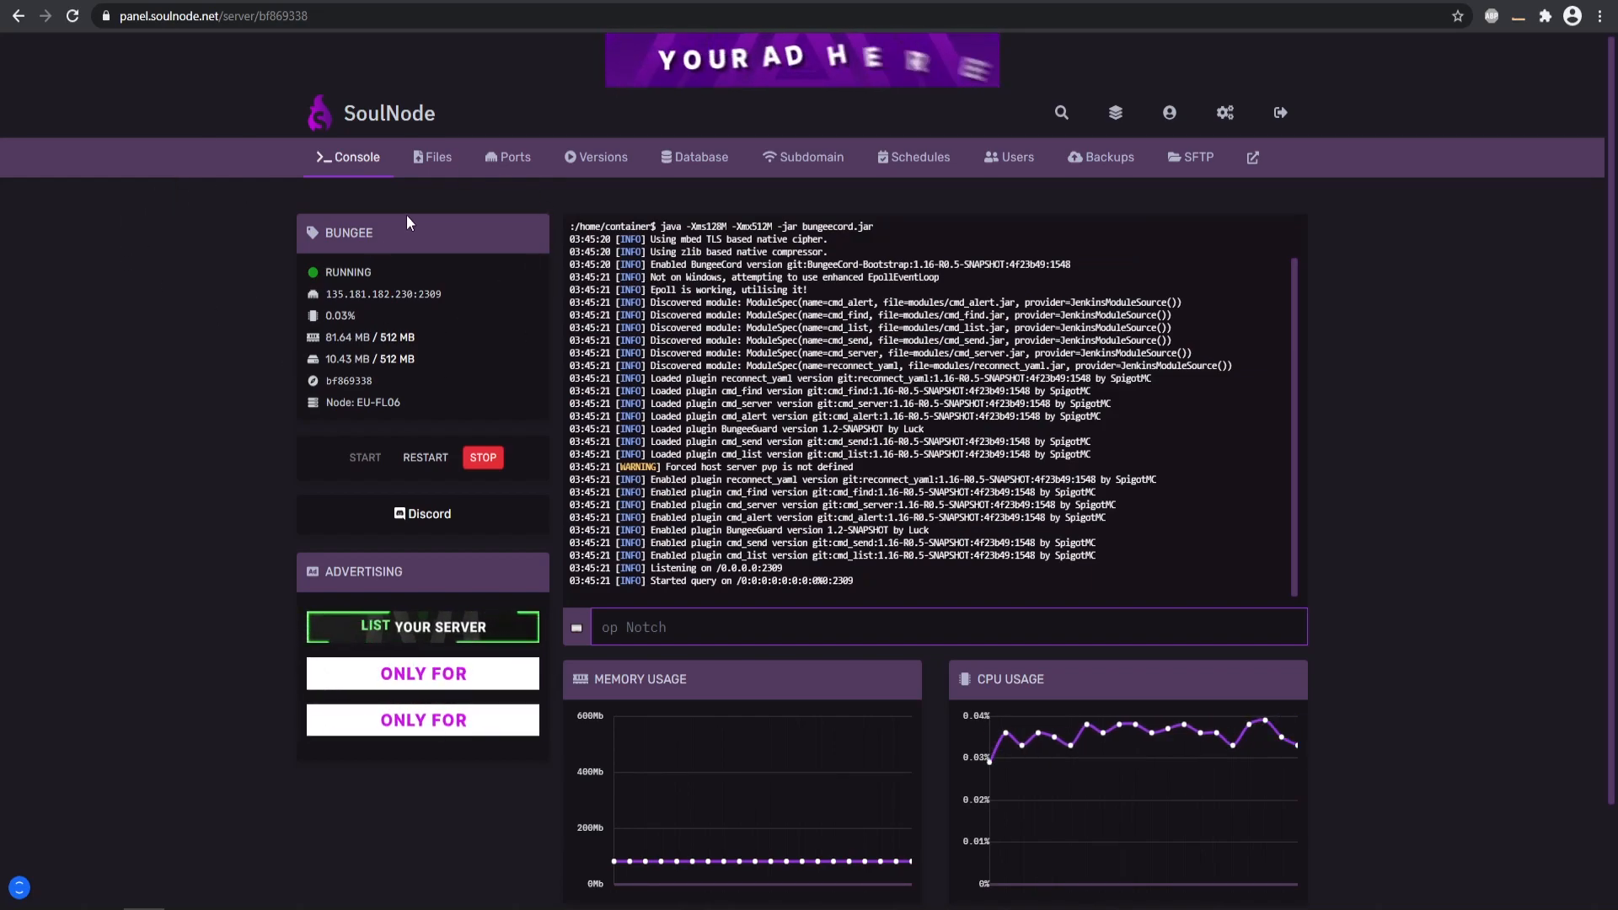
Browse the proxy's plugins > BungeeGuard folder, then open the backend's BungeeGuard config.yml.
left_click(438, 157)
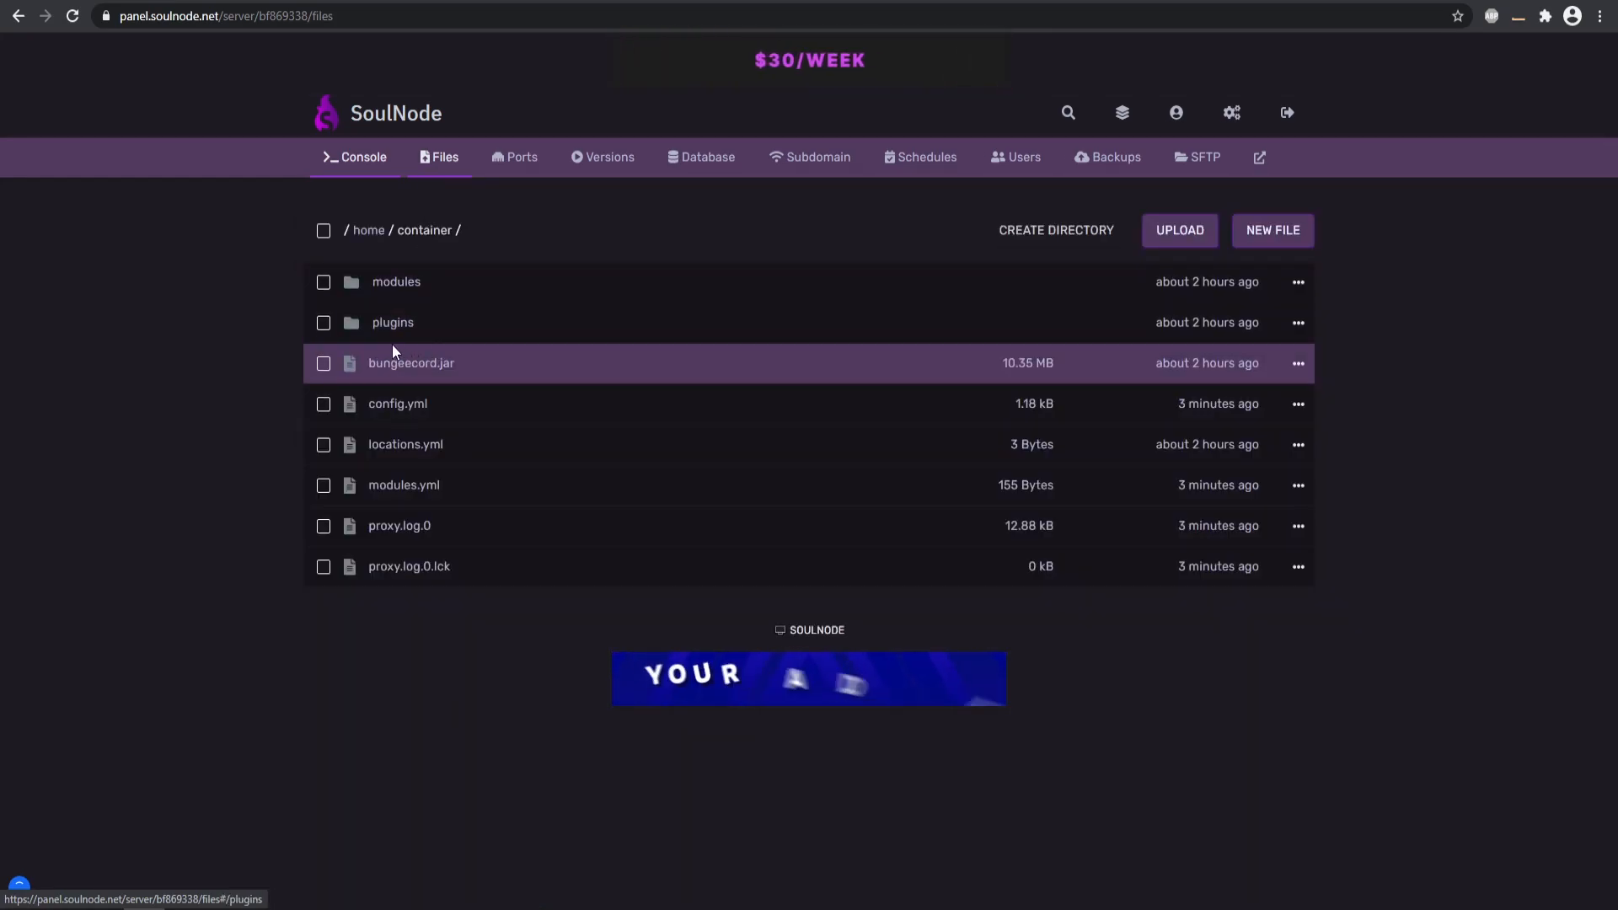
left_click(391, 322)
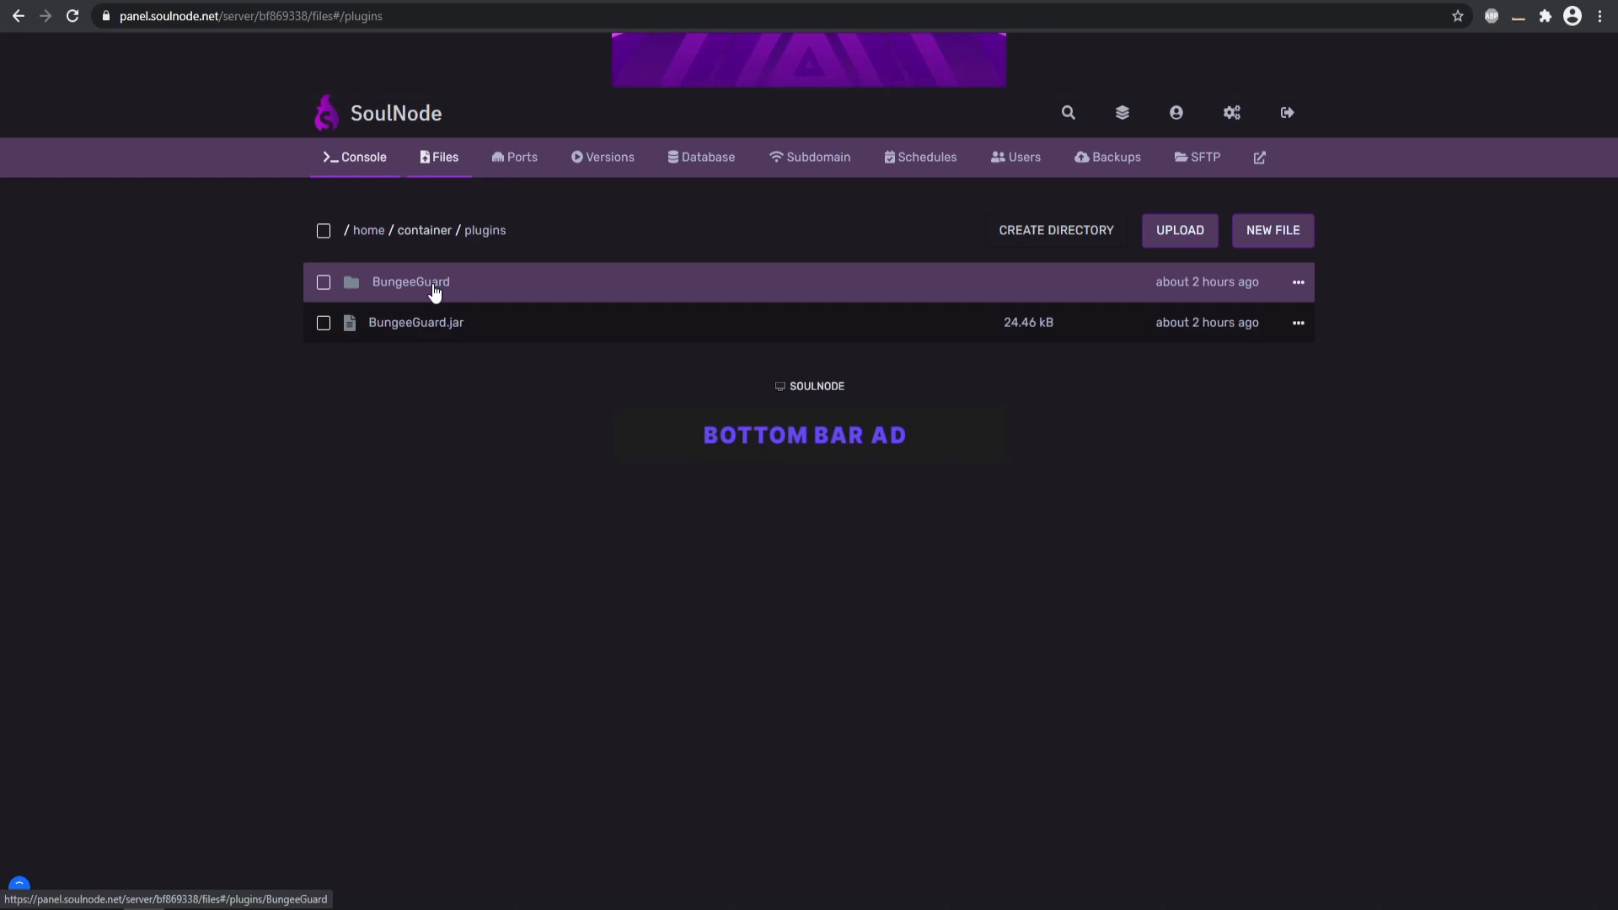
left_click(410, 281)
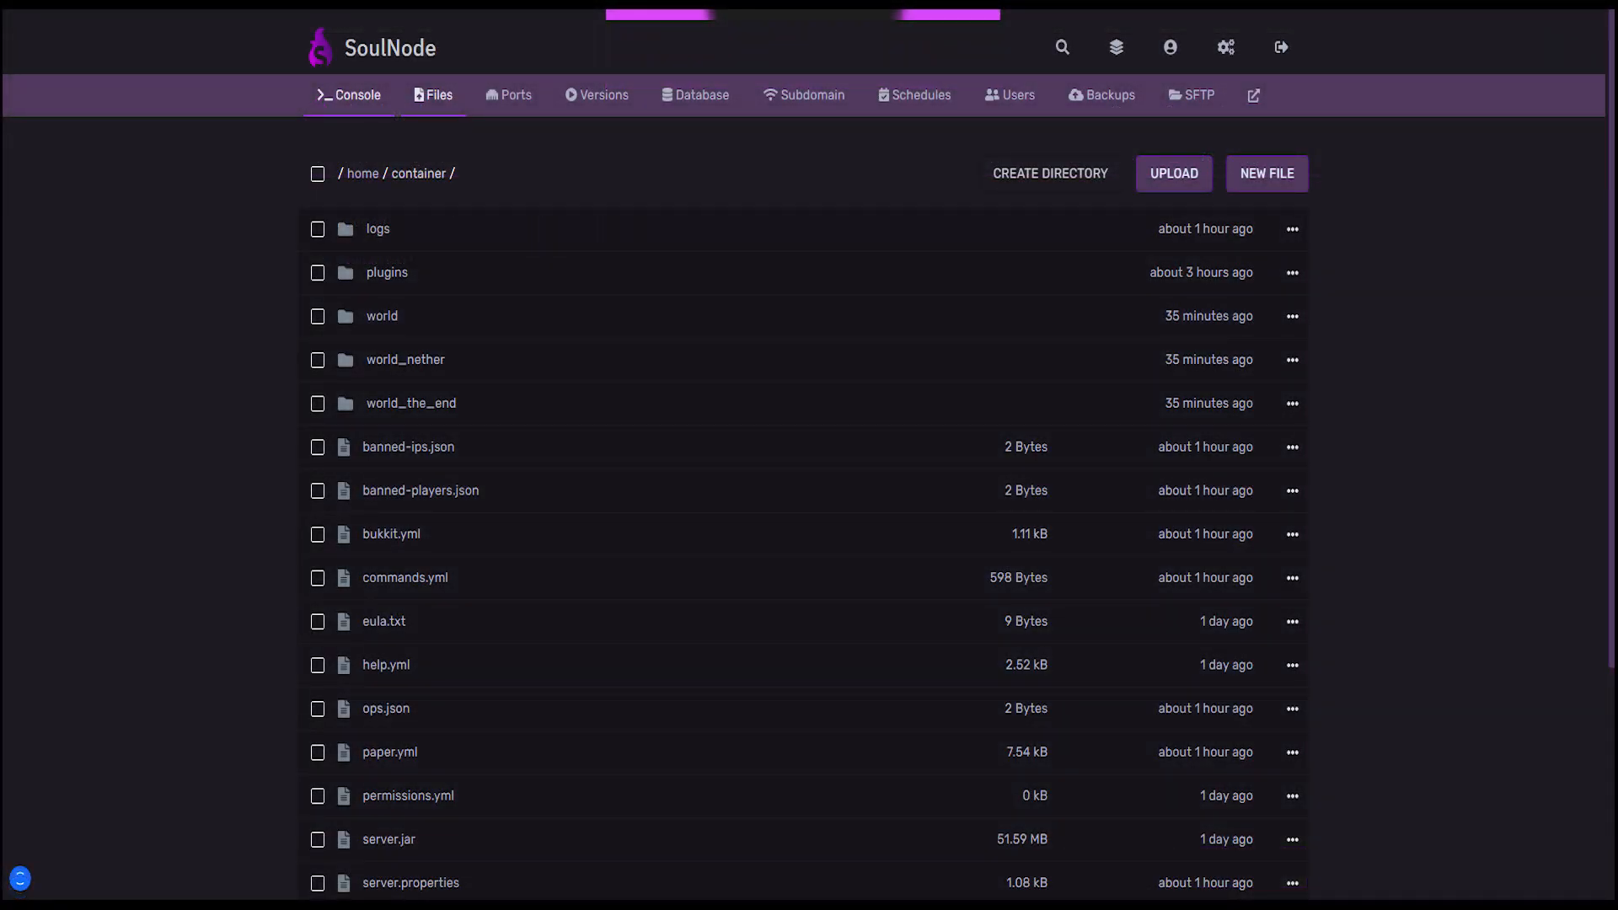
left_click(386, 271)
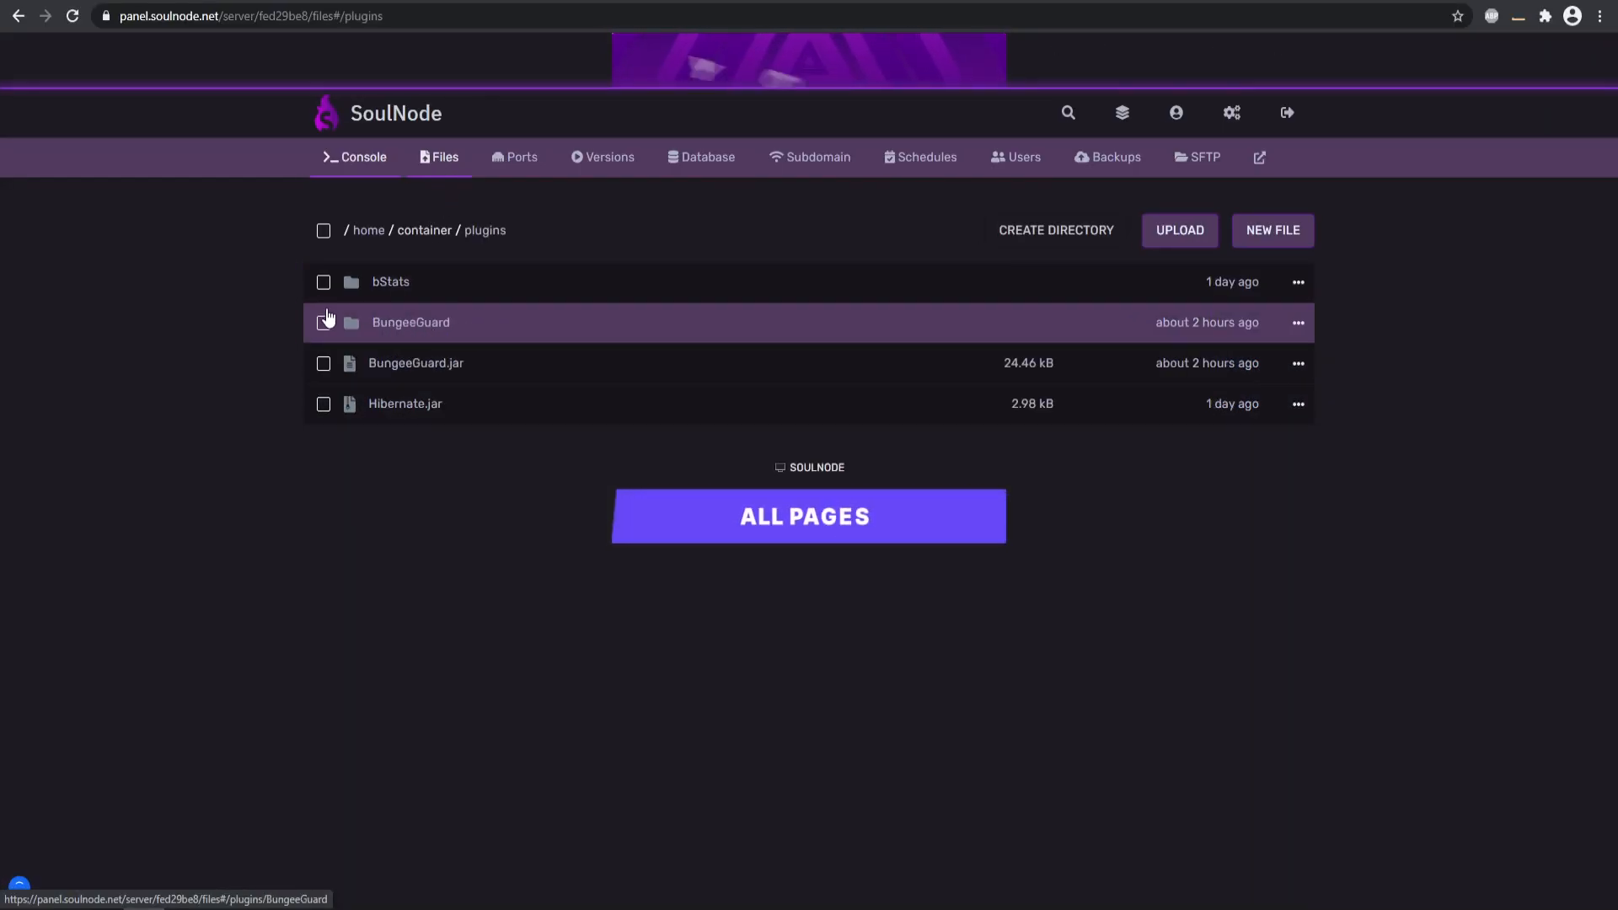
left_click(410, 322)
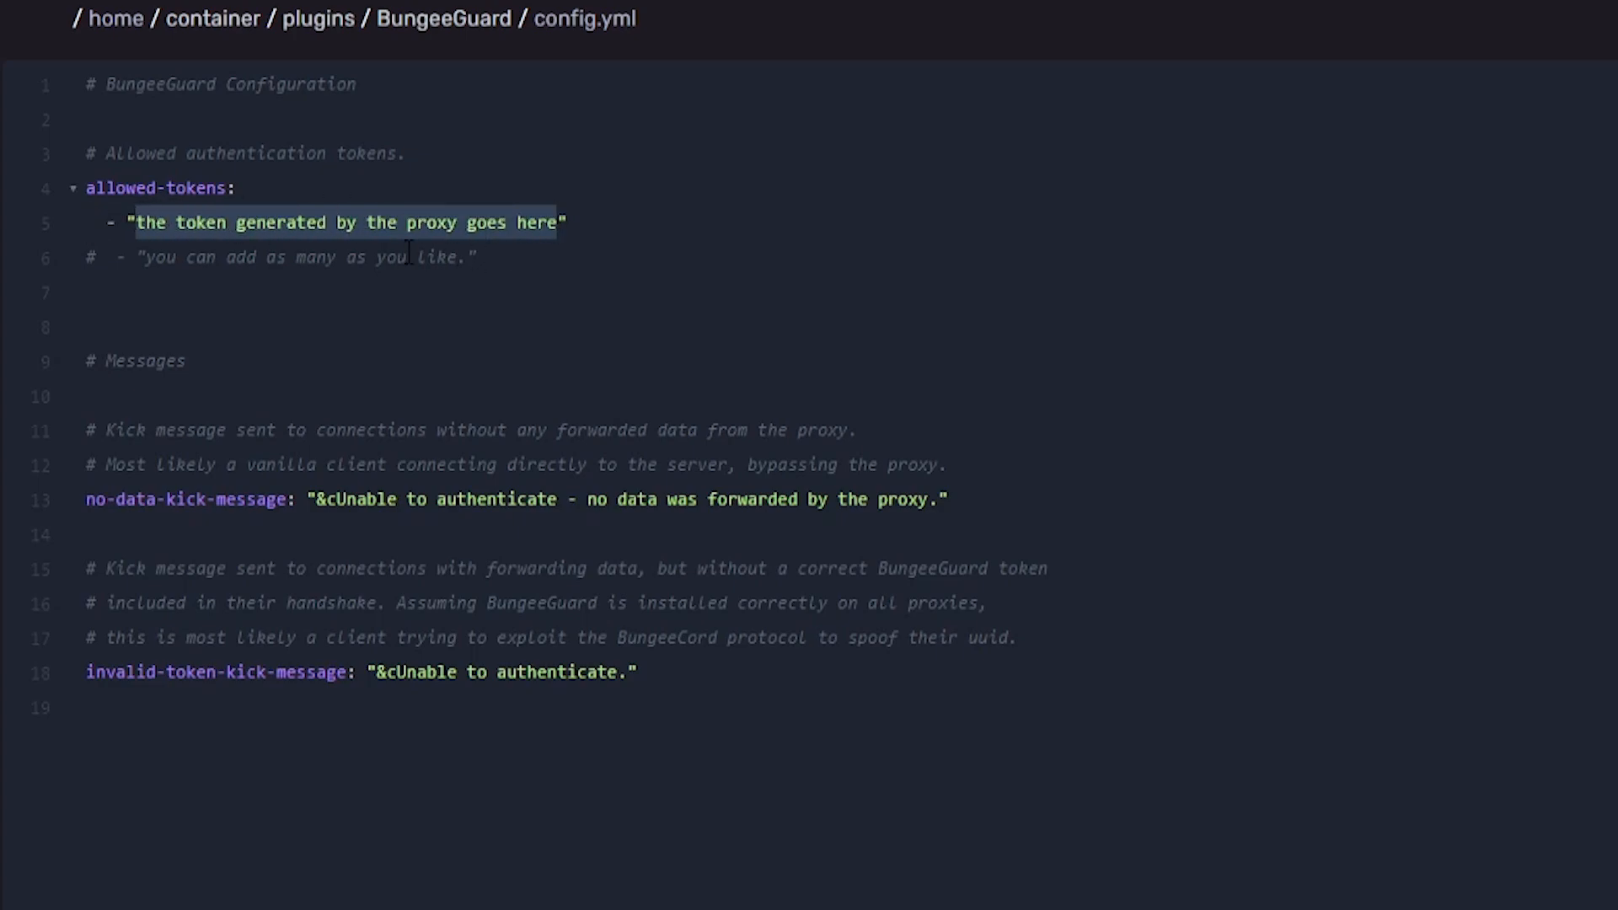
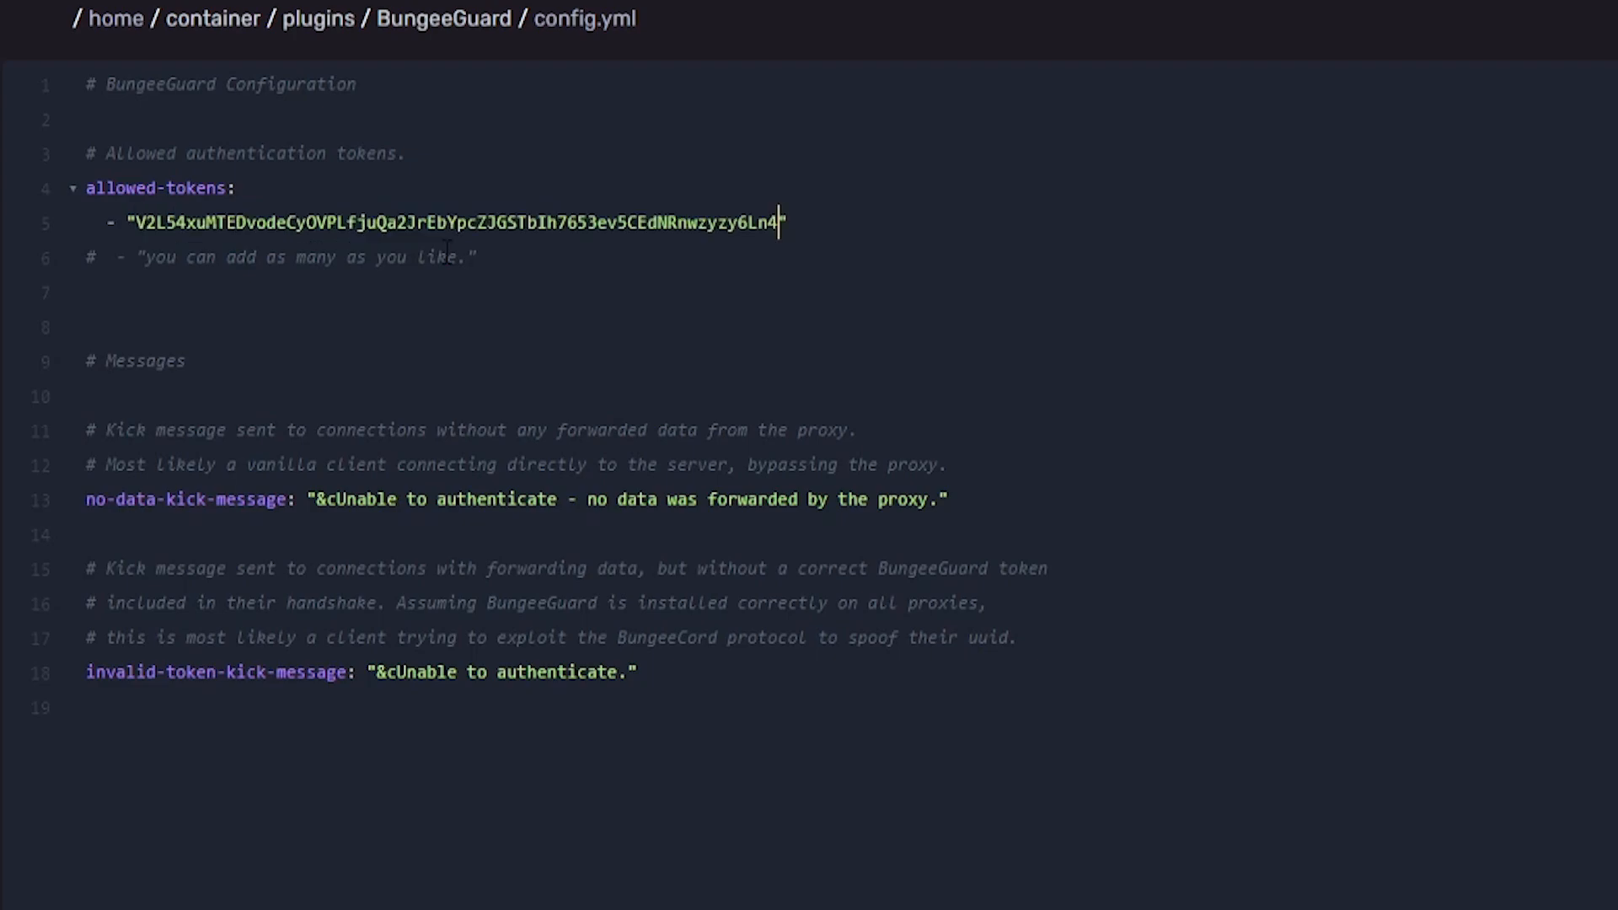
mouse_move(322, 537)
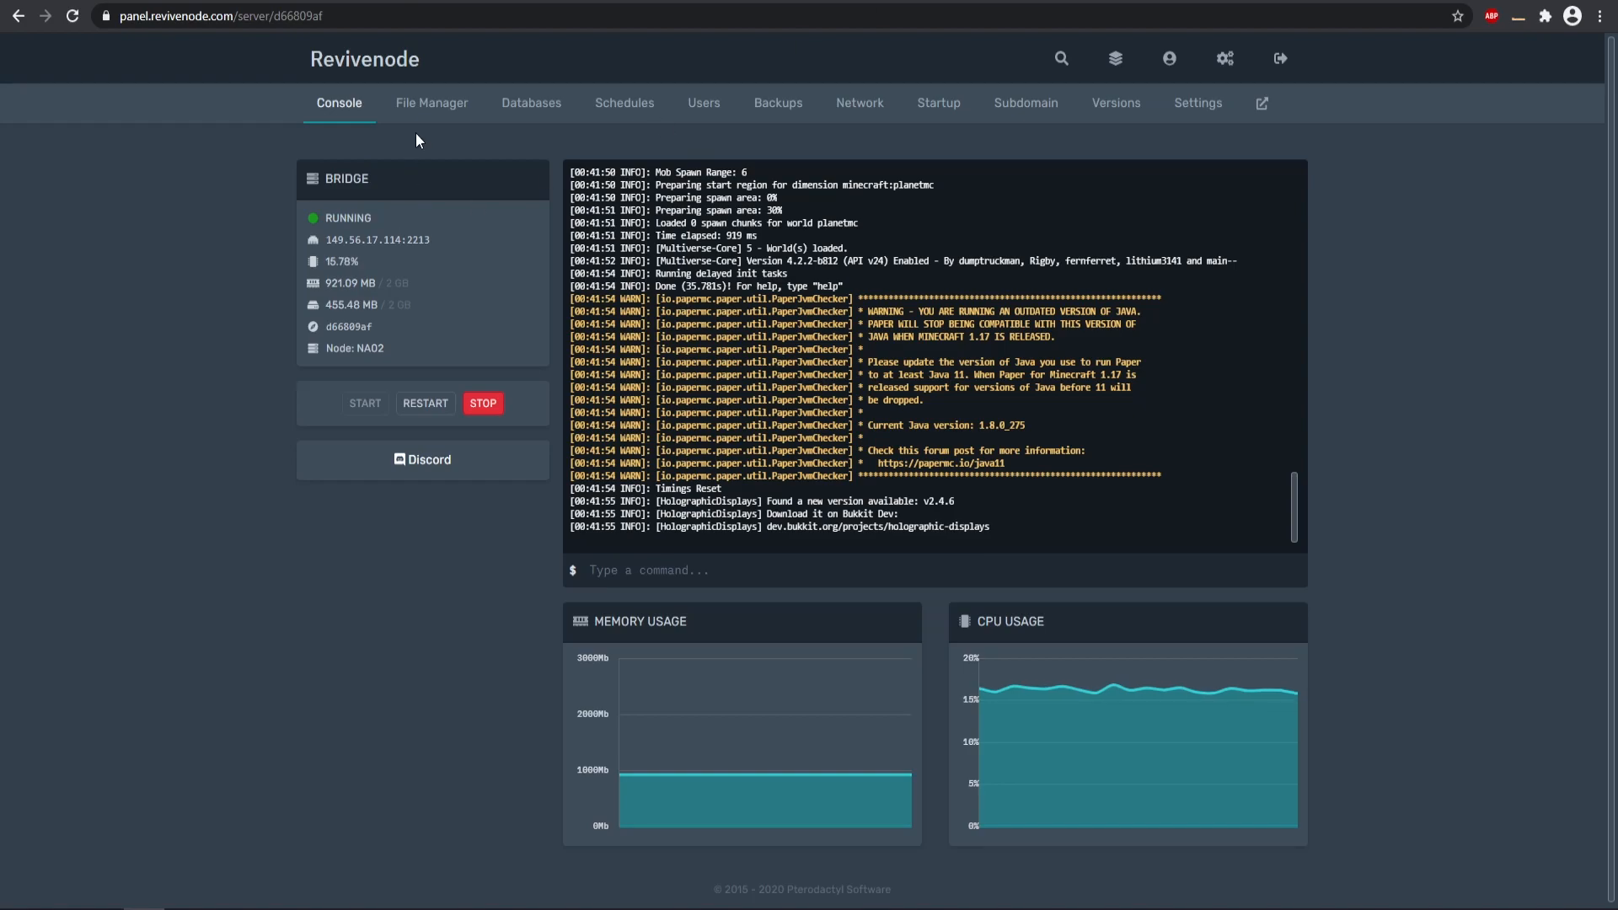
Edit the Bridge server's BungeeGuard config.yml with the token and save it.
left_click(431, 102)
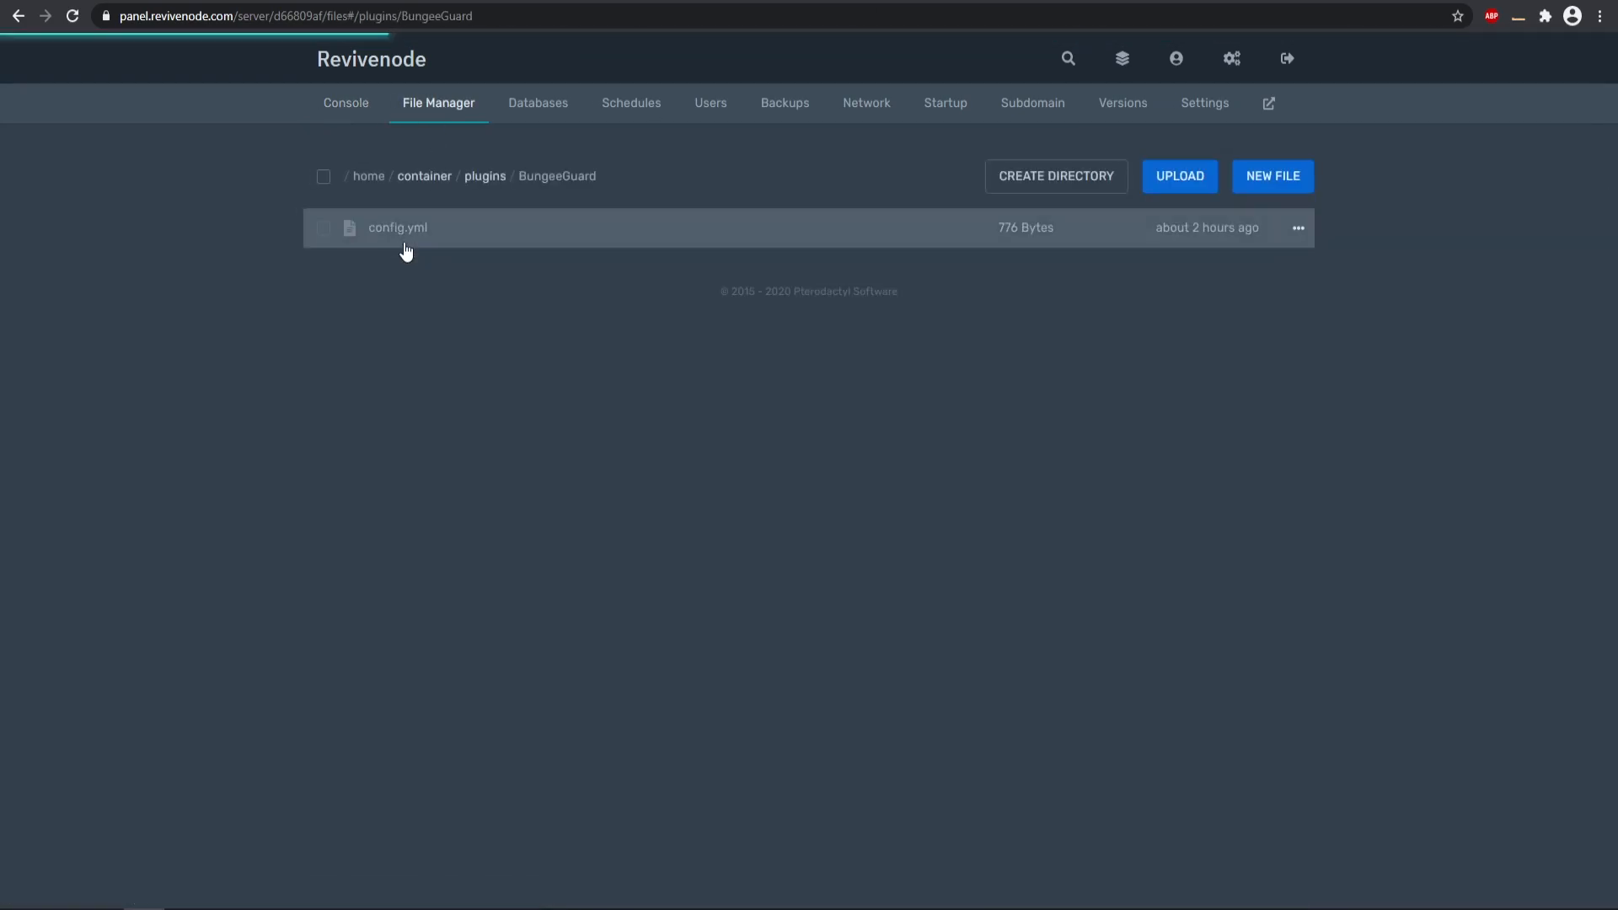
left_click(397, 227)
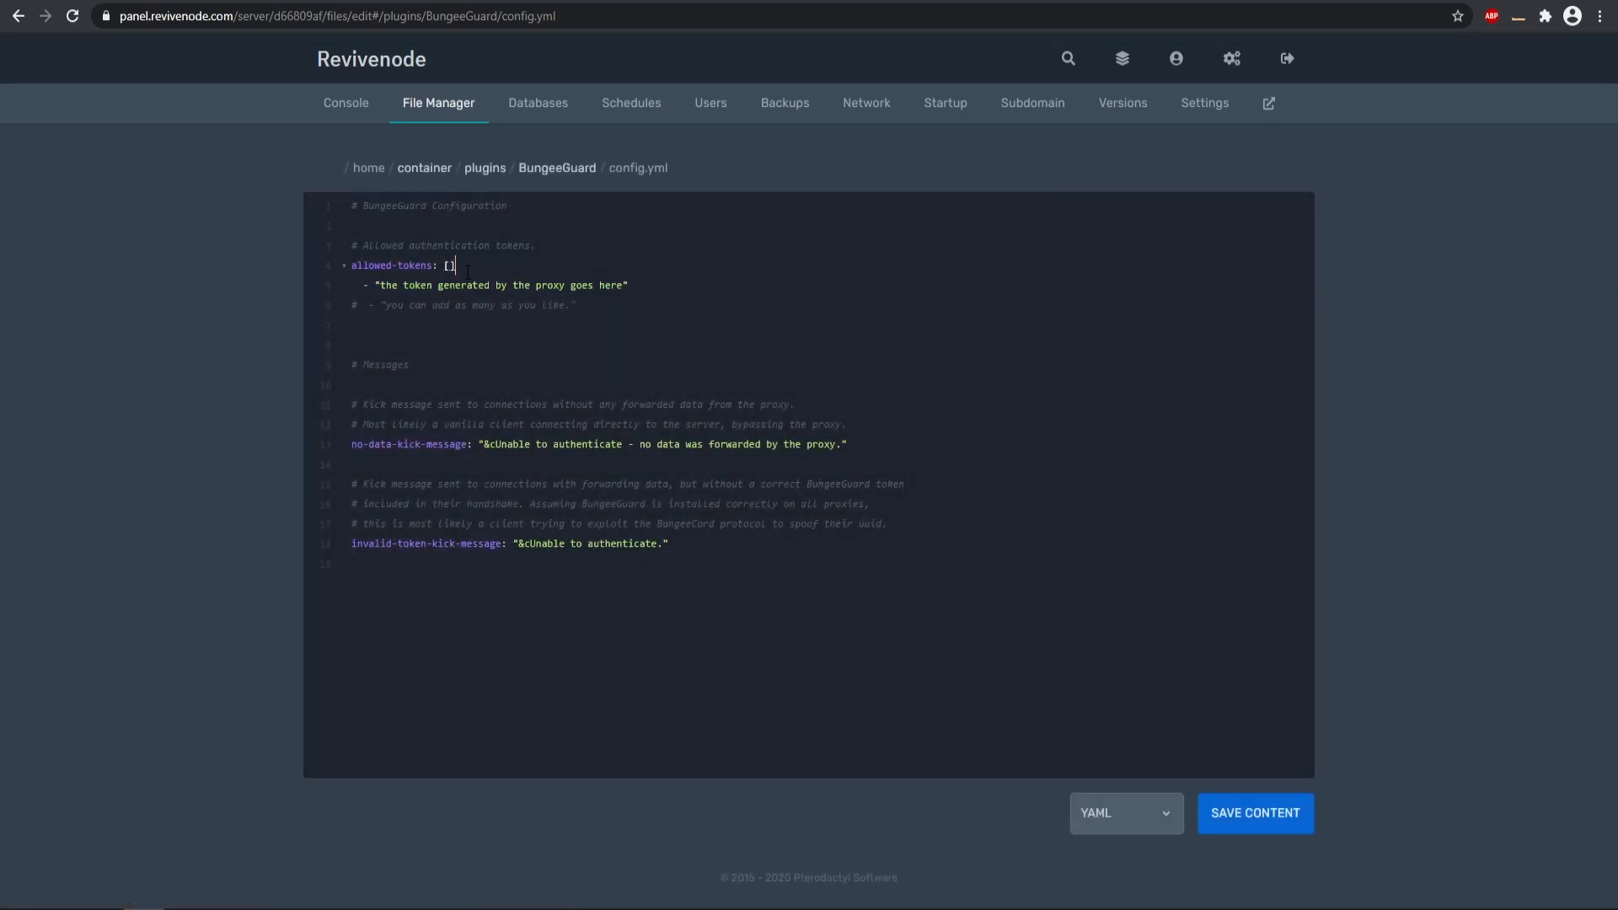
key("Backspace")
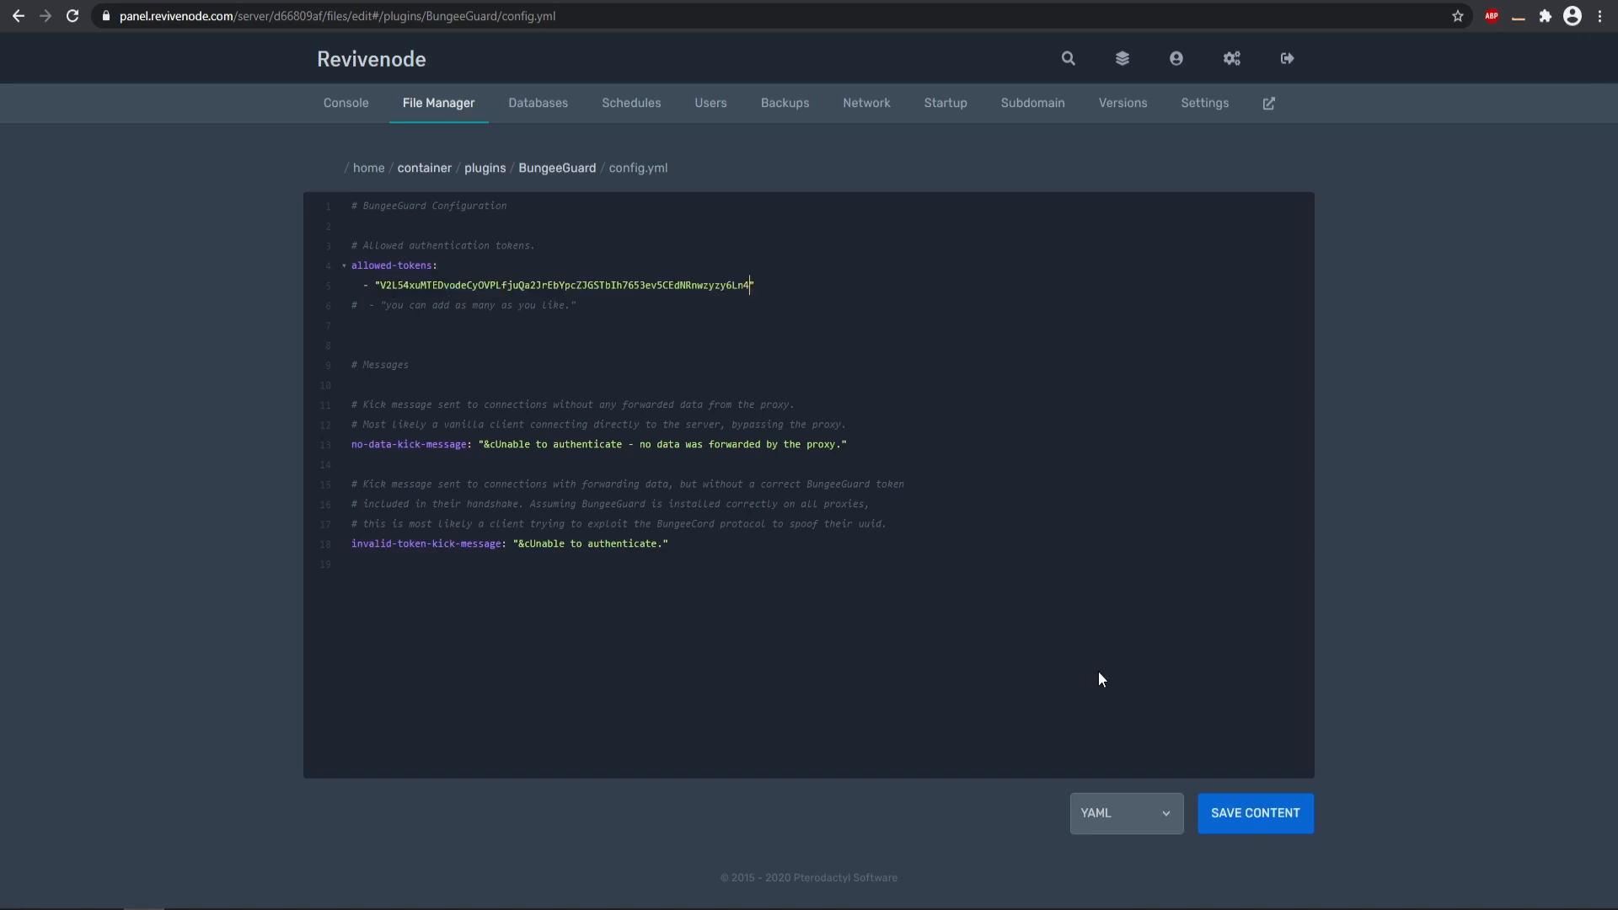
left_click(1255, 812)
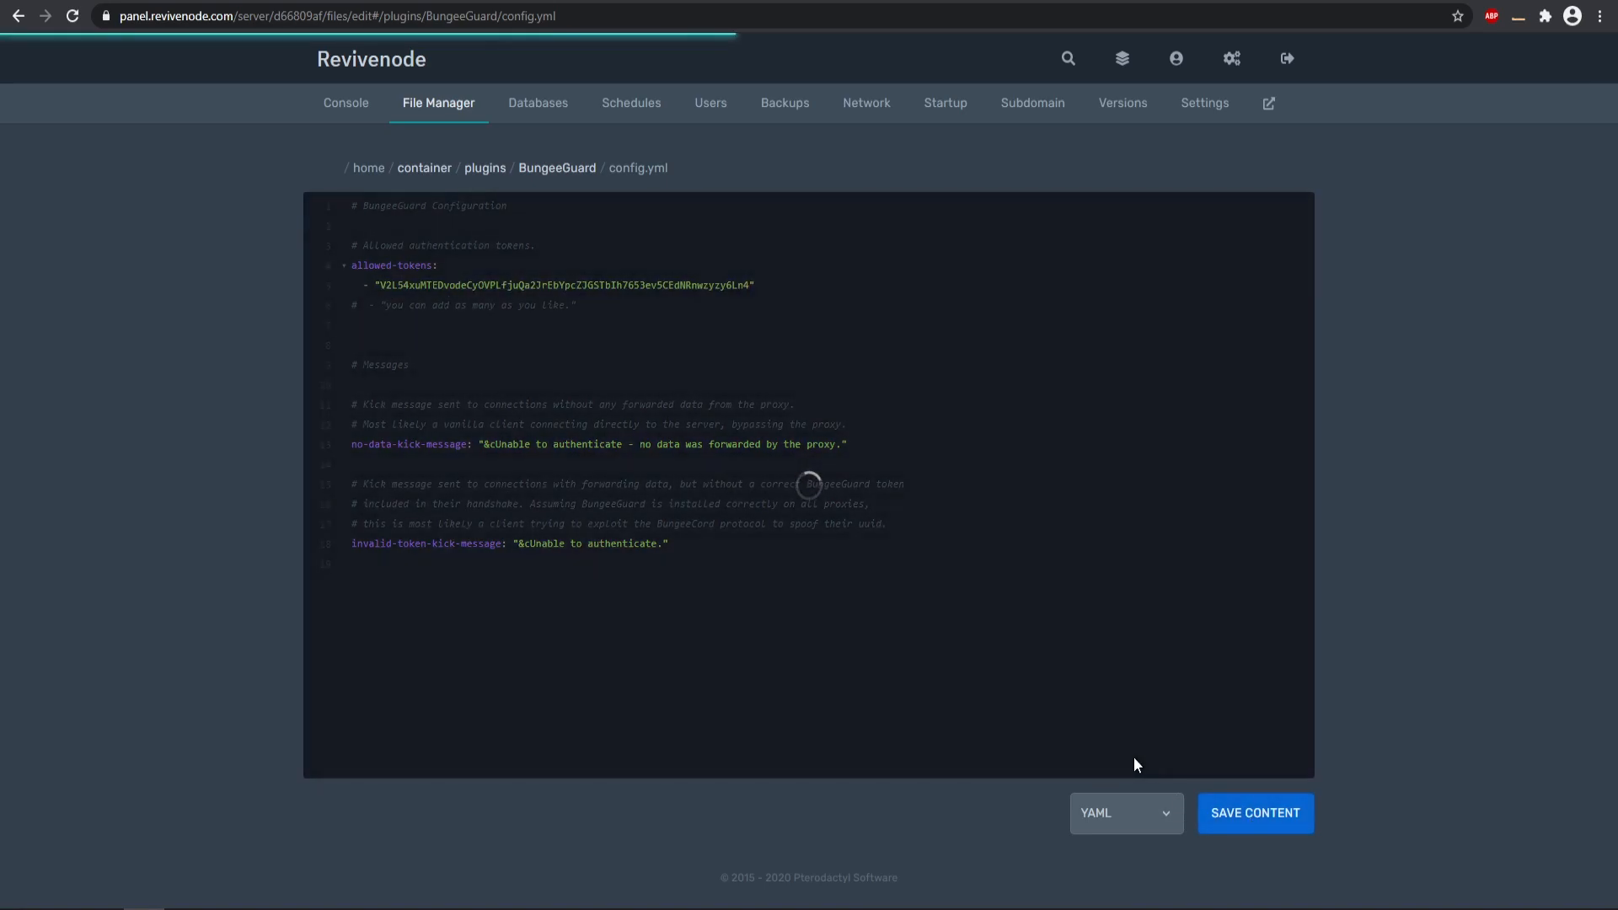
Go to the server console, then to the SoulNode server's console.
left_click(345, 102)
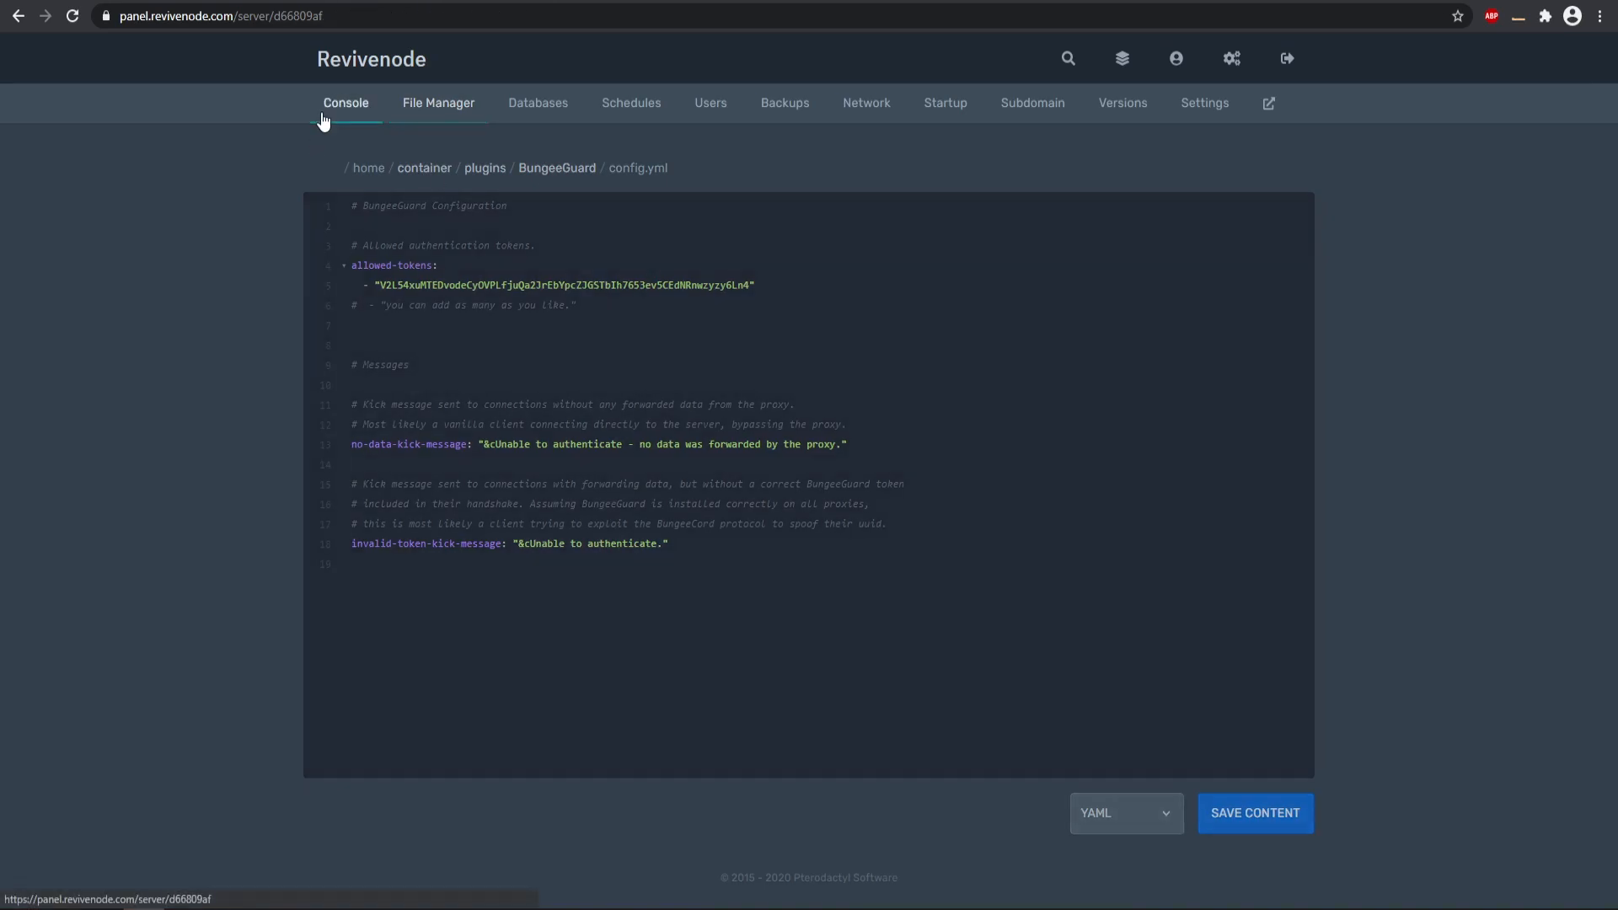
left_click(345, 103)
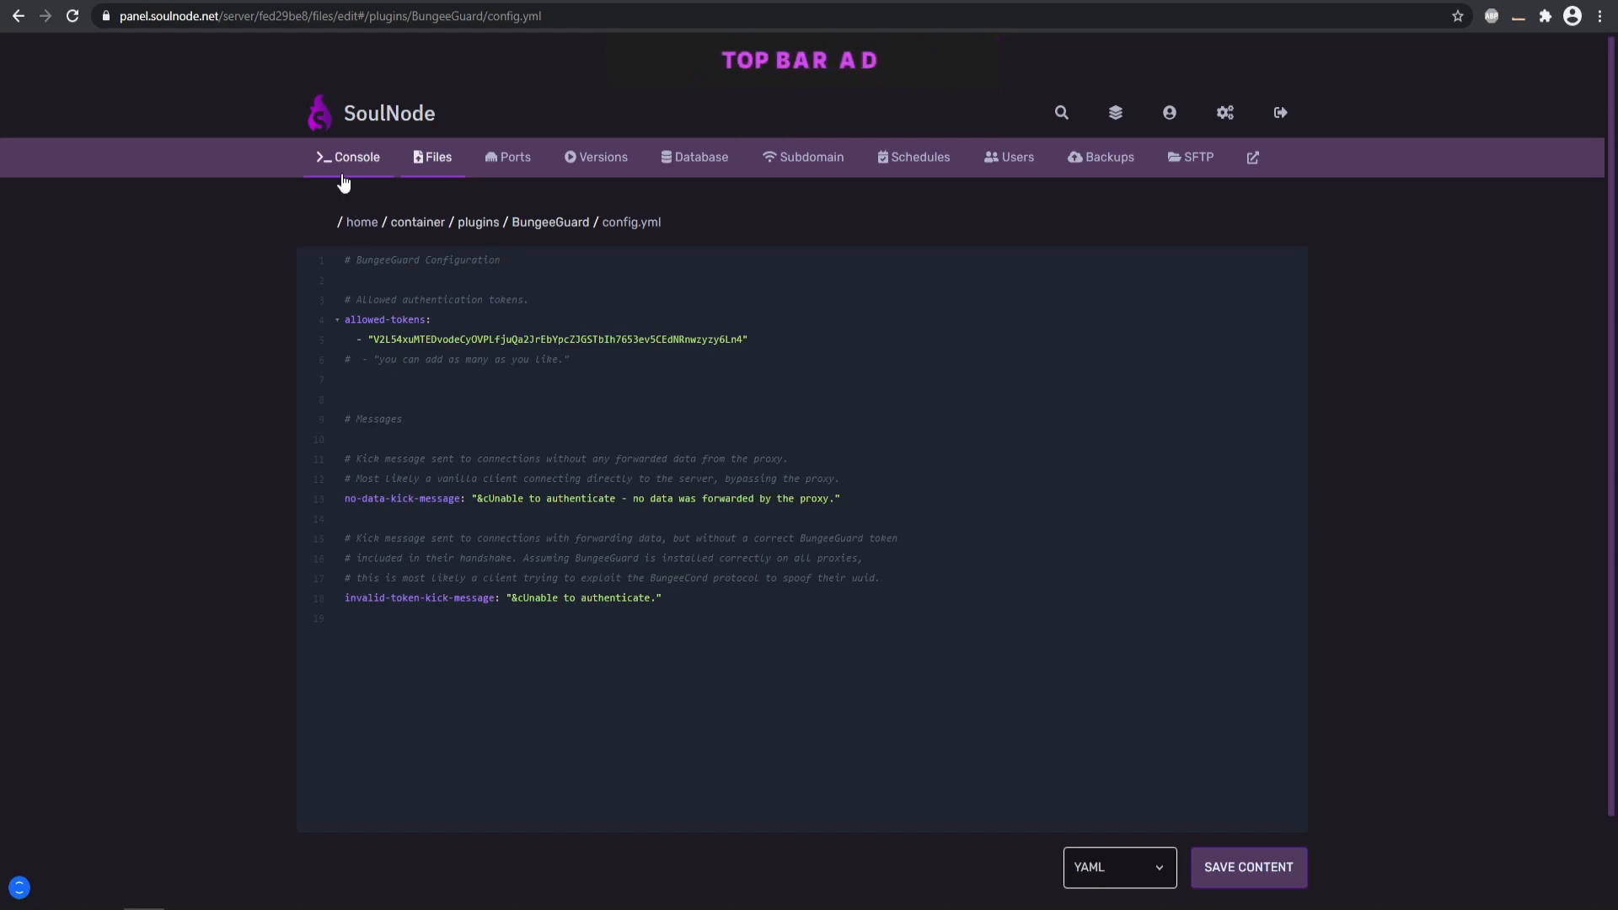
left_click(355, 156)
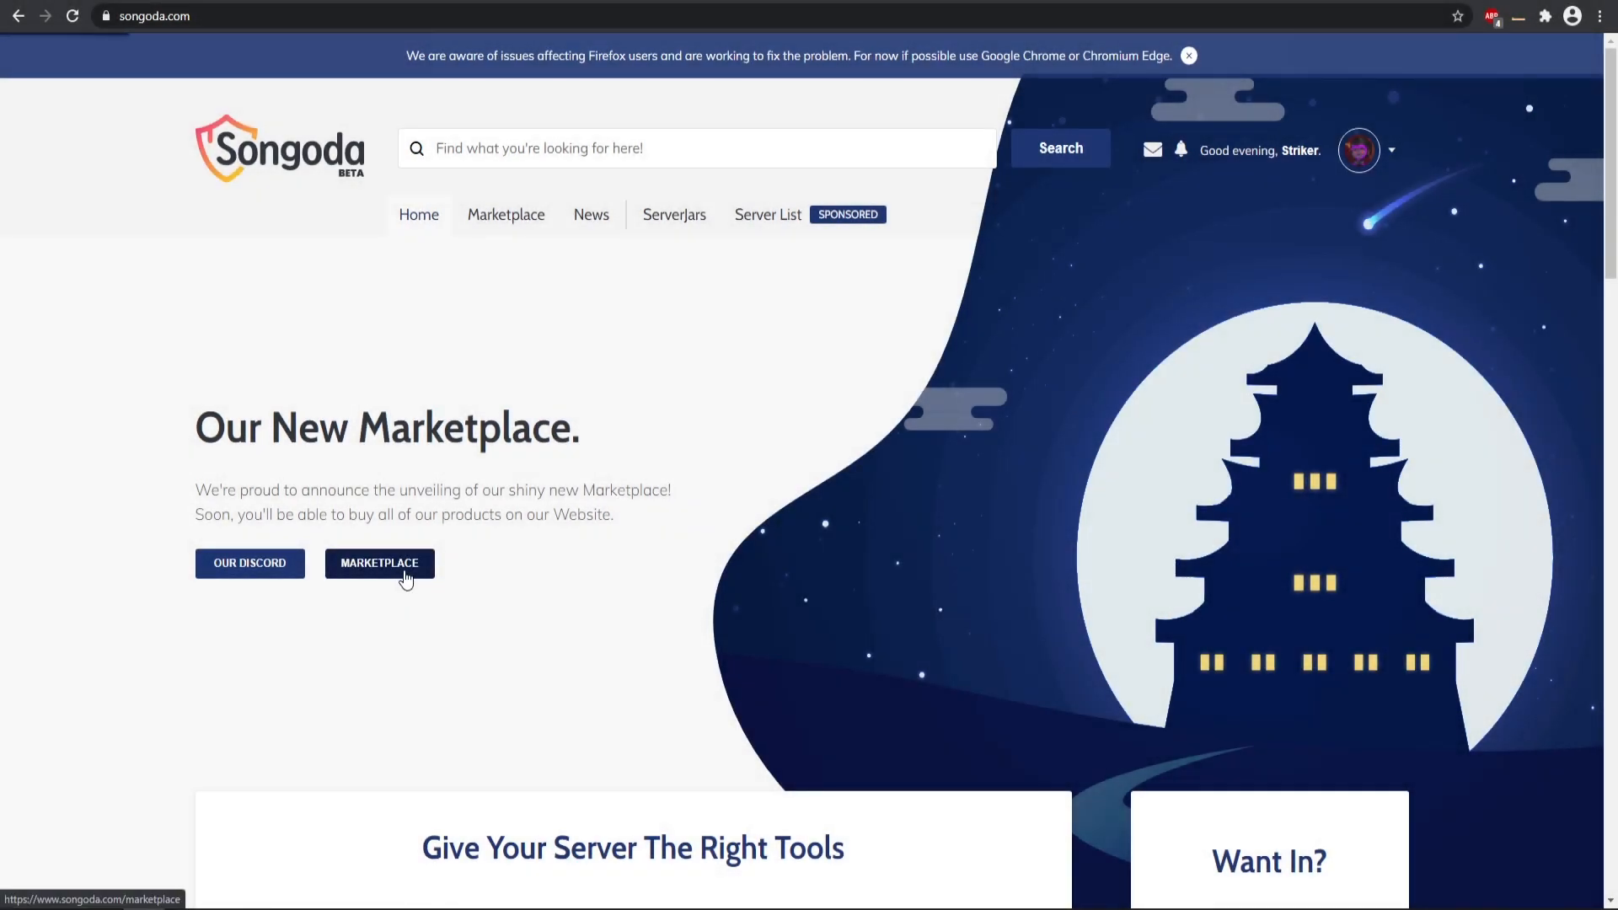
Open the Songoda marketplace and scroll through Trending and Top Rated Plugins.
left_click(378, 562)
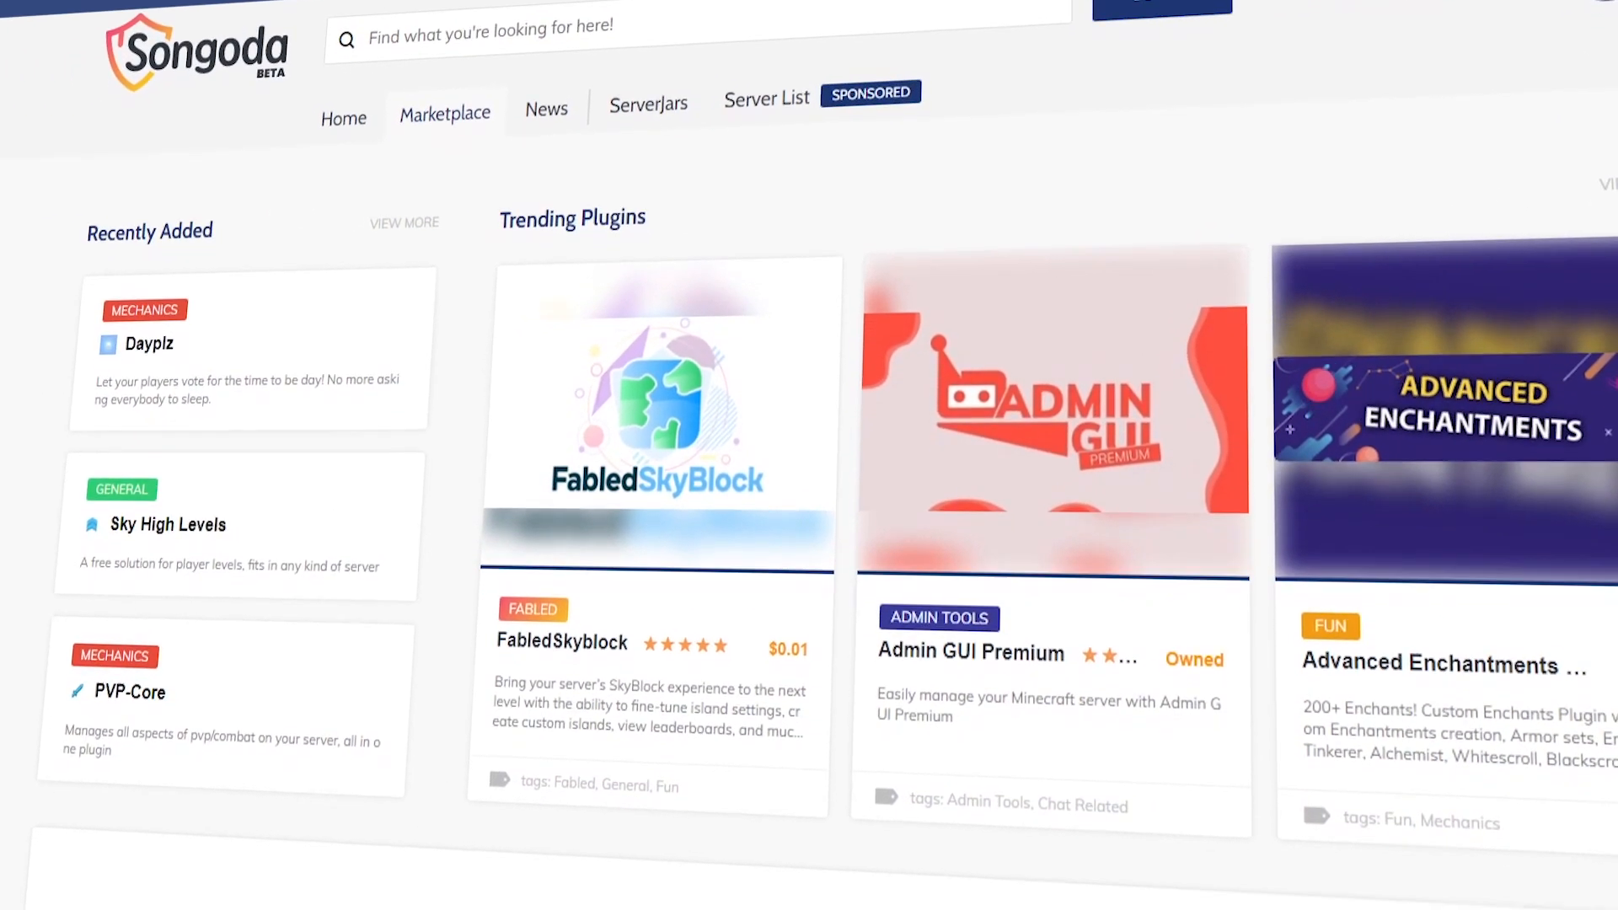
scroll("down", 3)
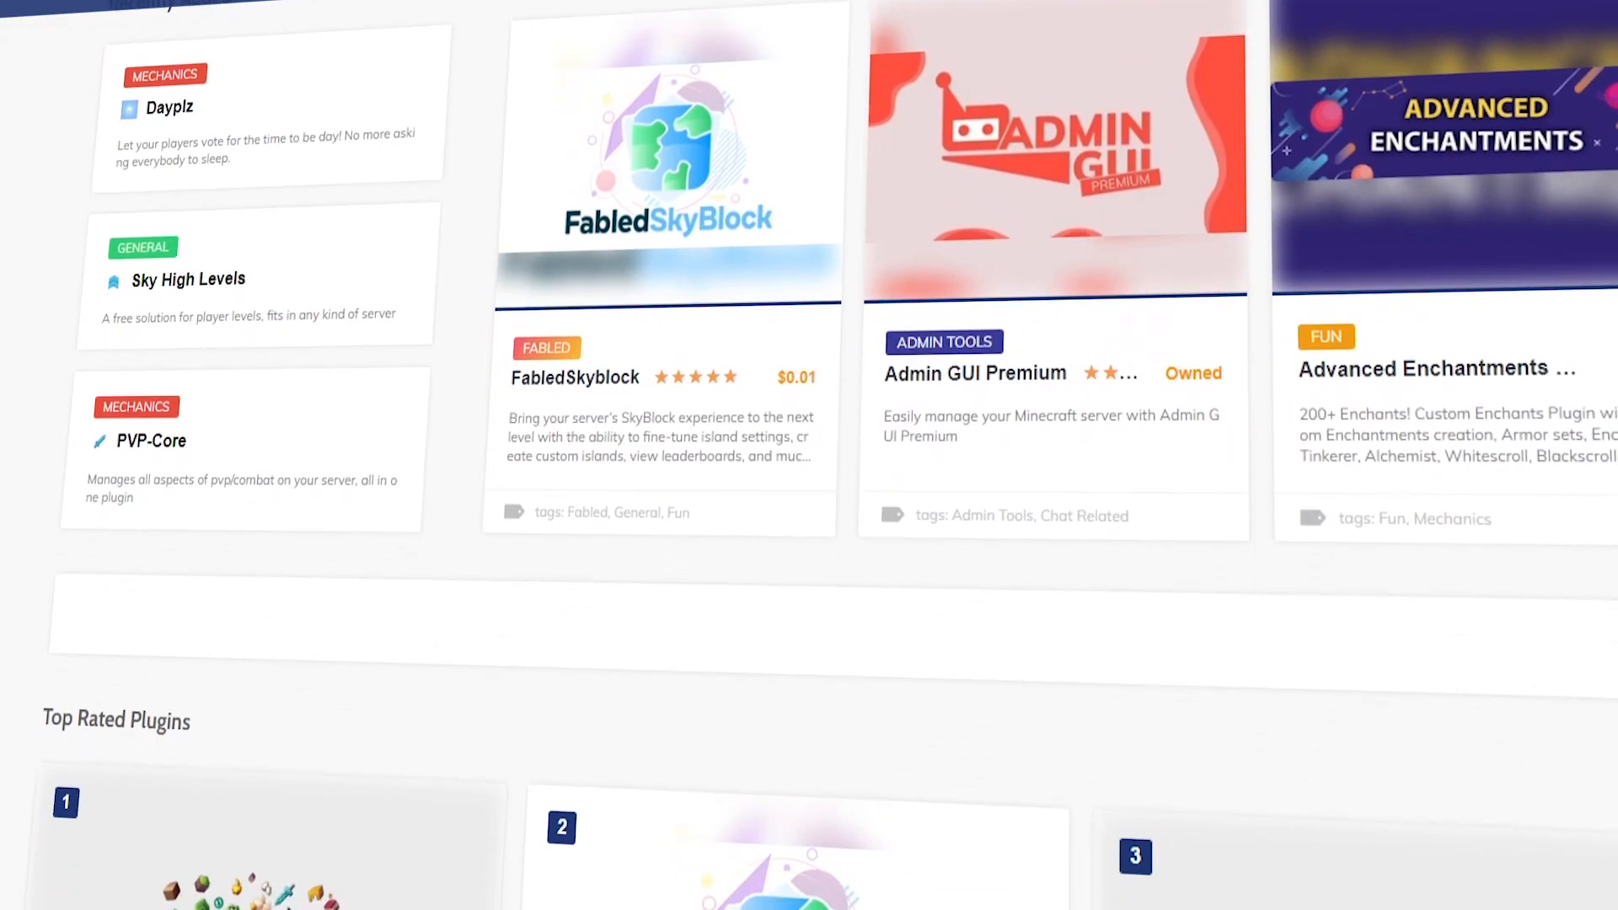
scroll("down", 3)
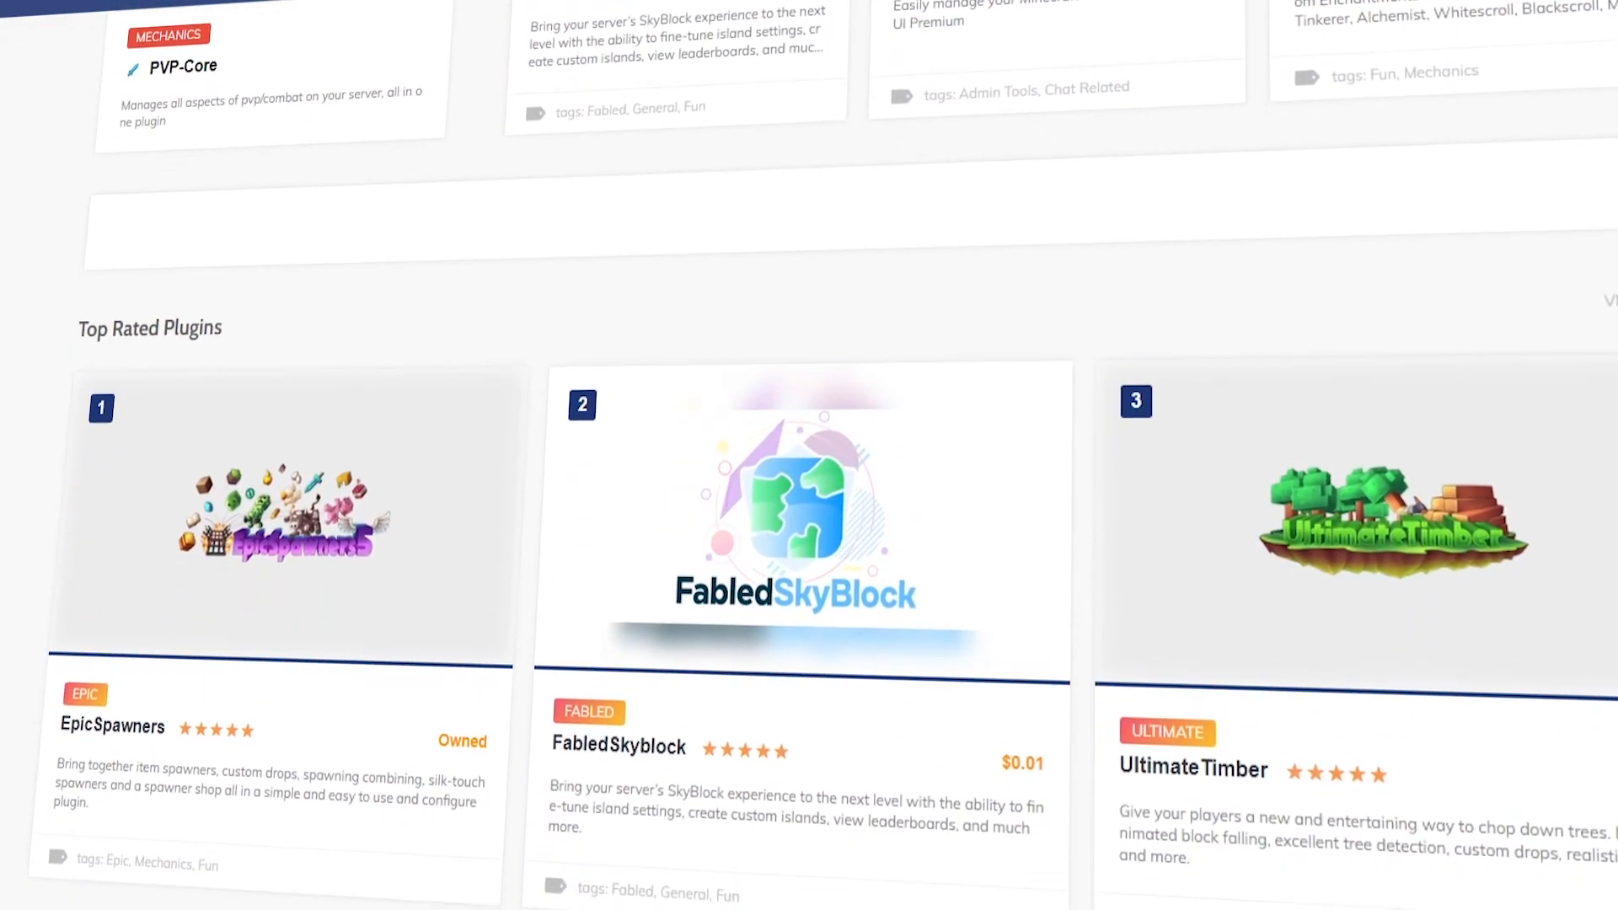
scroll("down", 3)
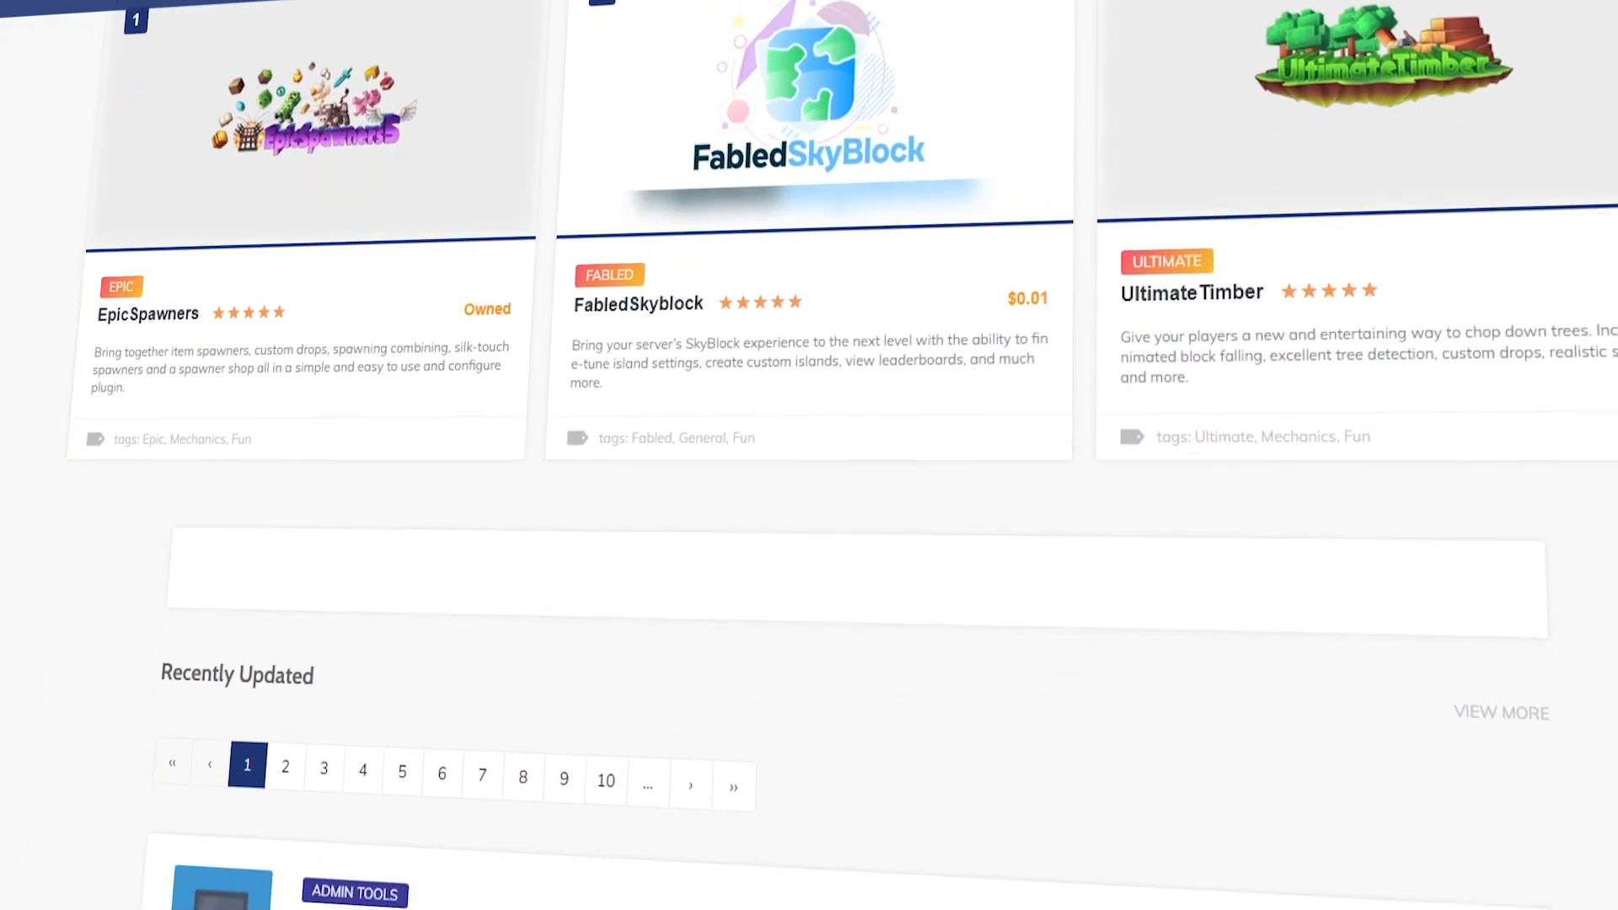
scroll("down", 3)
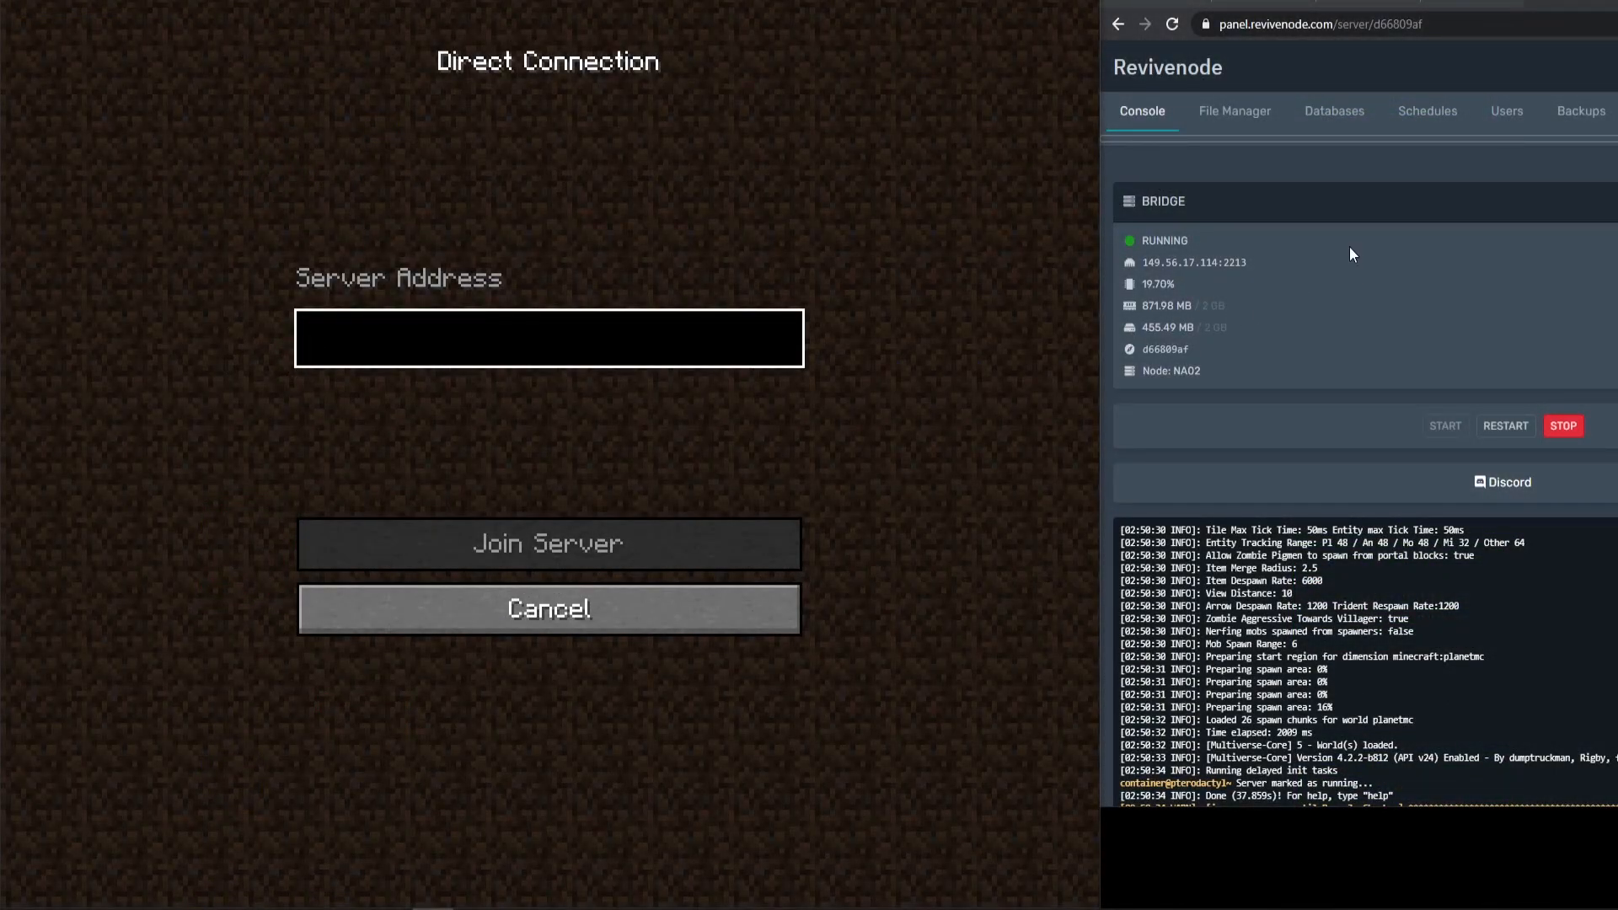
mouse_move(1227, 275)
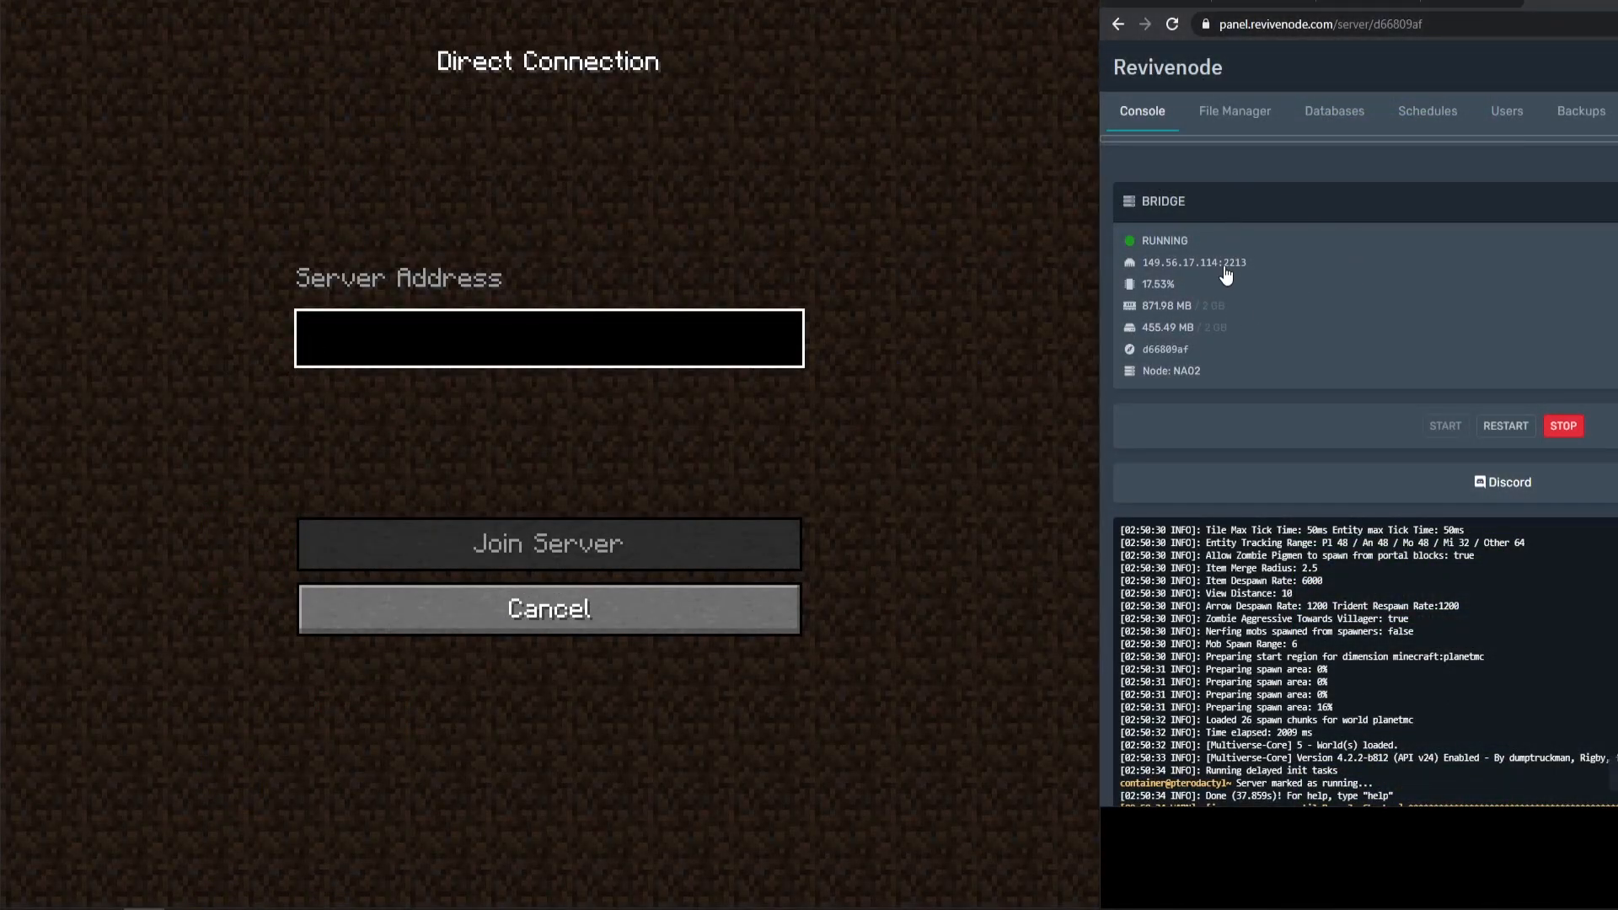
Join 149.56.17.114:2213 directly and get refused for lacking proxy-forwarded data.
type("149.56.17.114:2213")
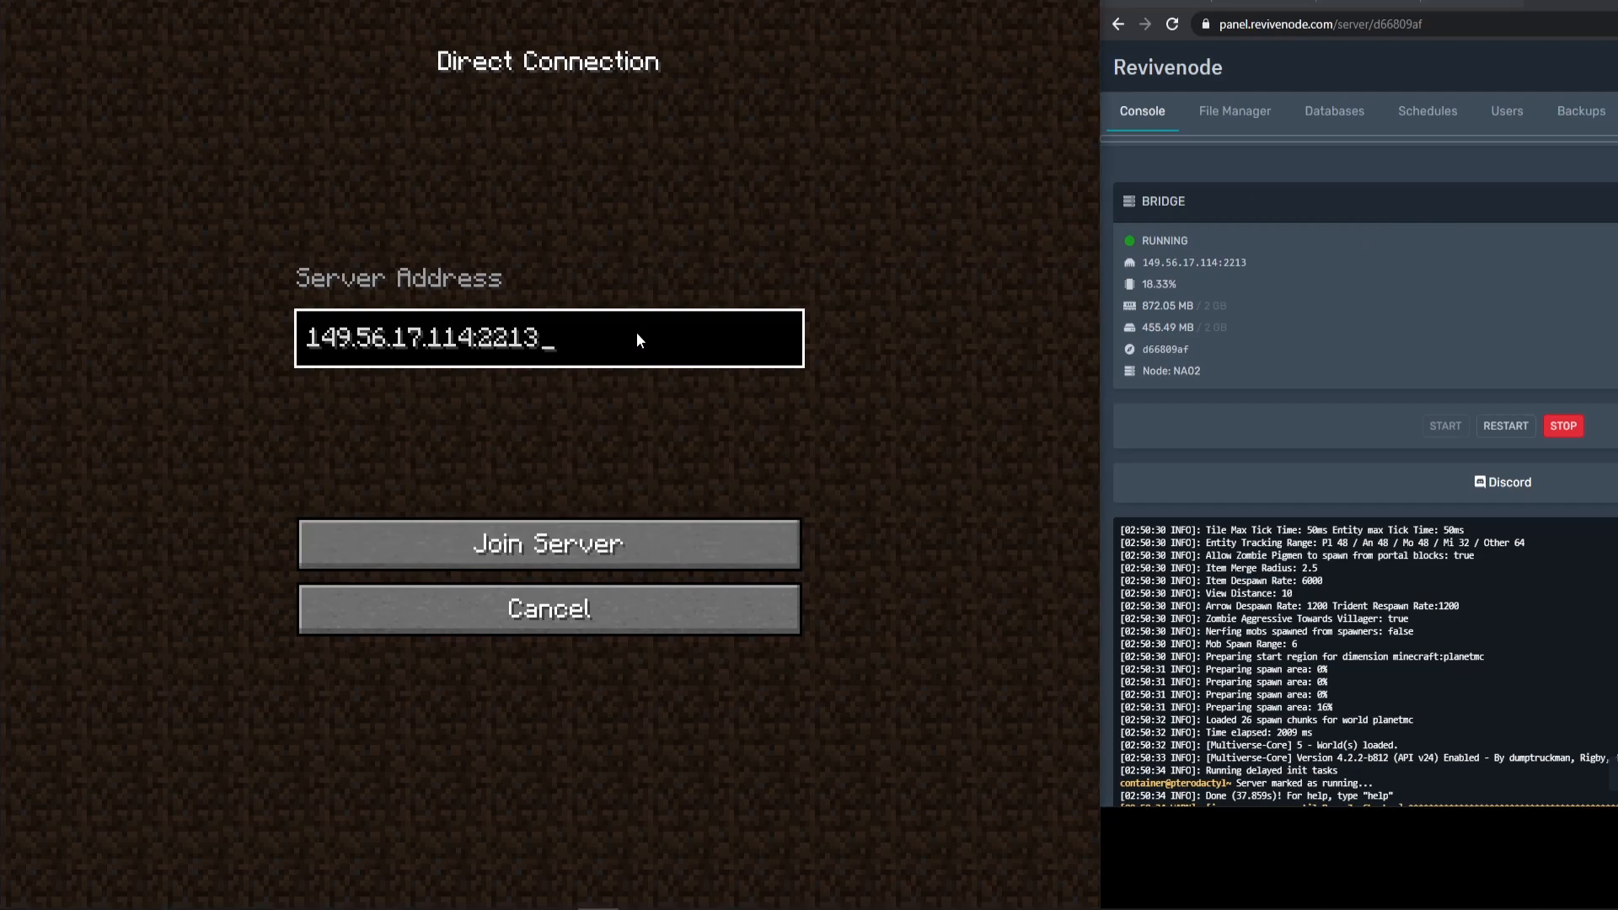
left_click(547, 543)
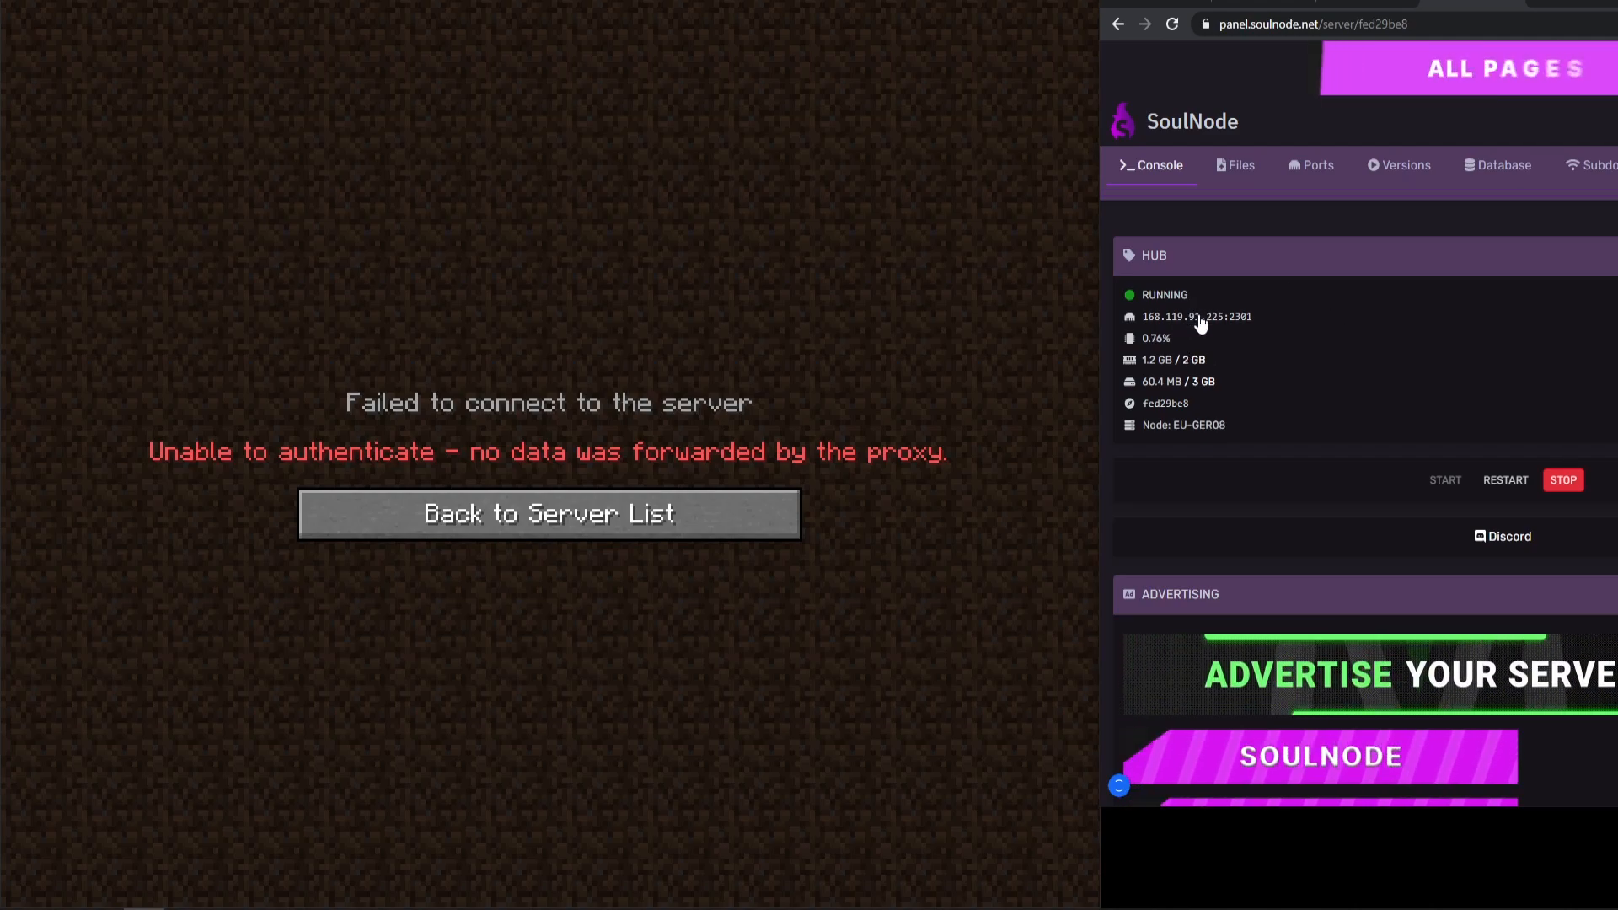
Direct-connect to the hub at 168.119.91.225:2301 from the server list, reaching encryption.
left_click(548, 514)
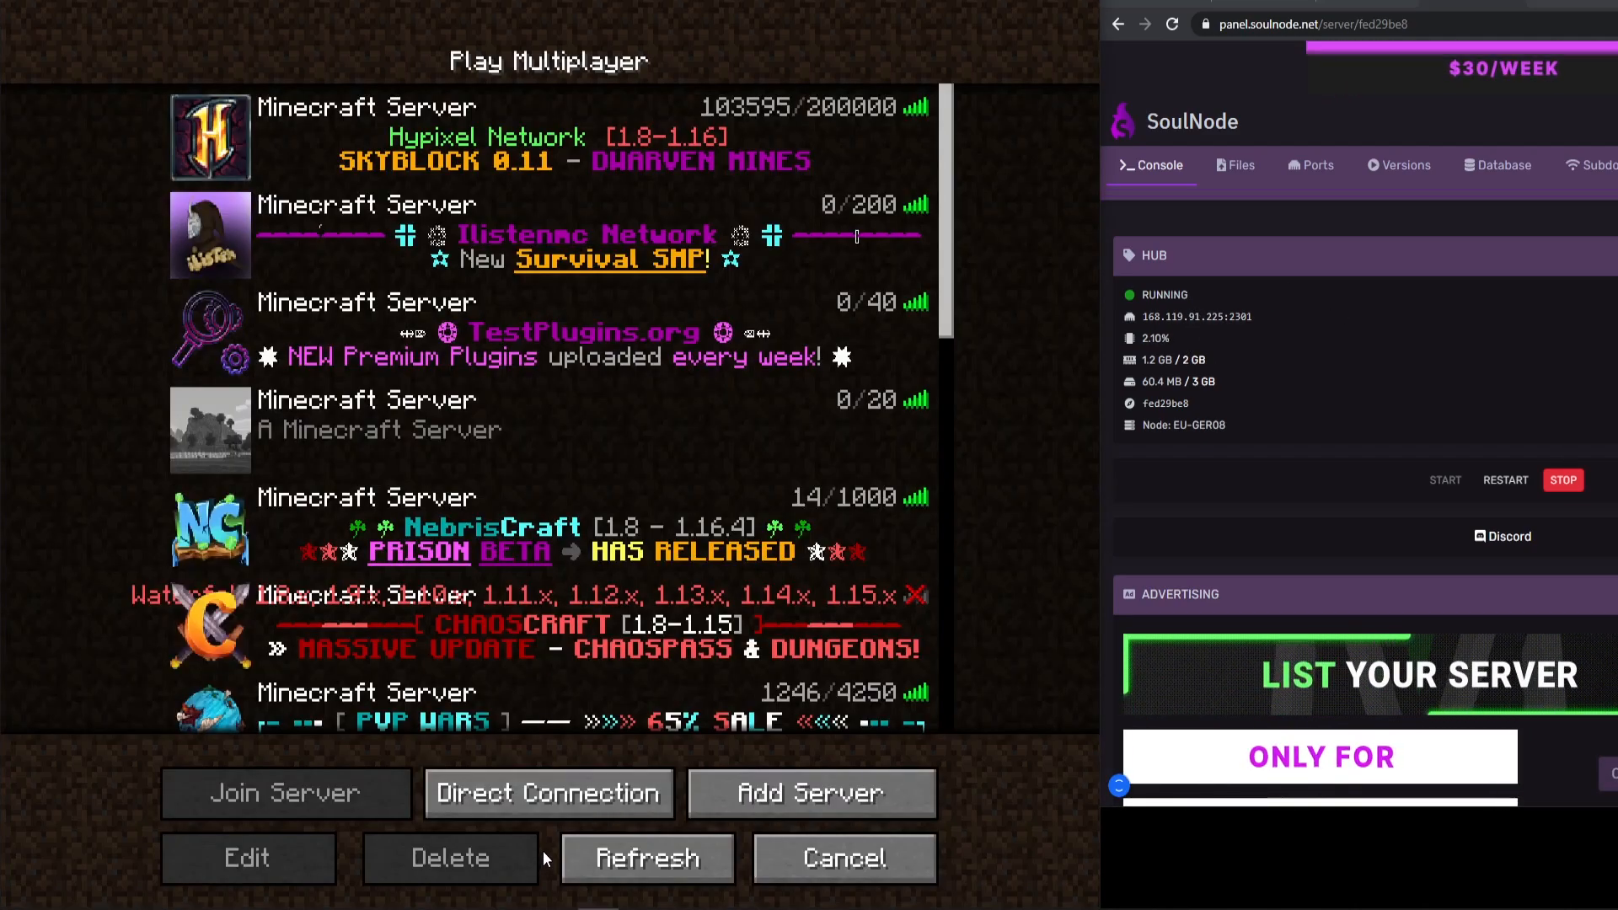
left_click(548, 794)
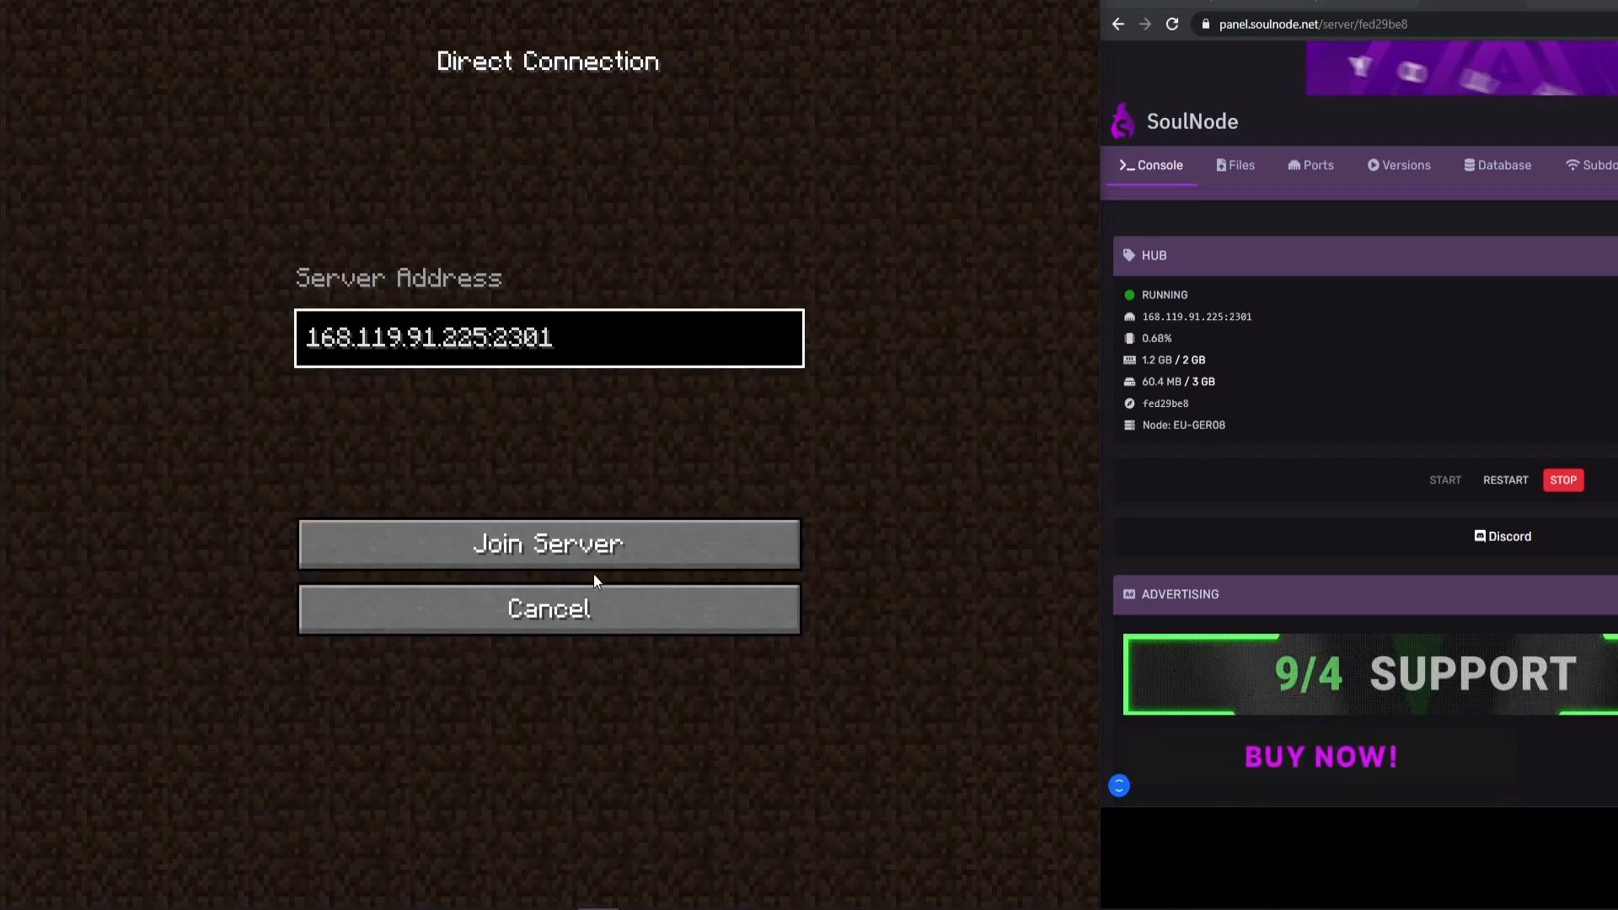
left_click(548, 543)
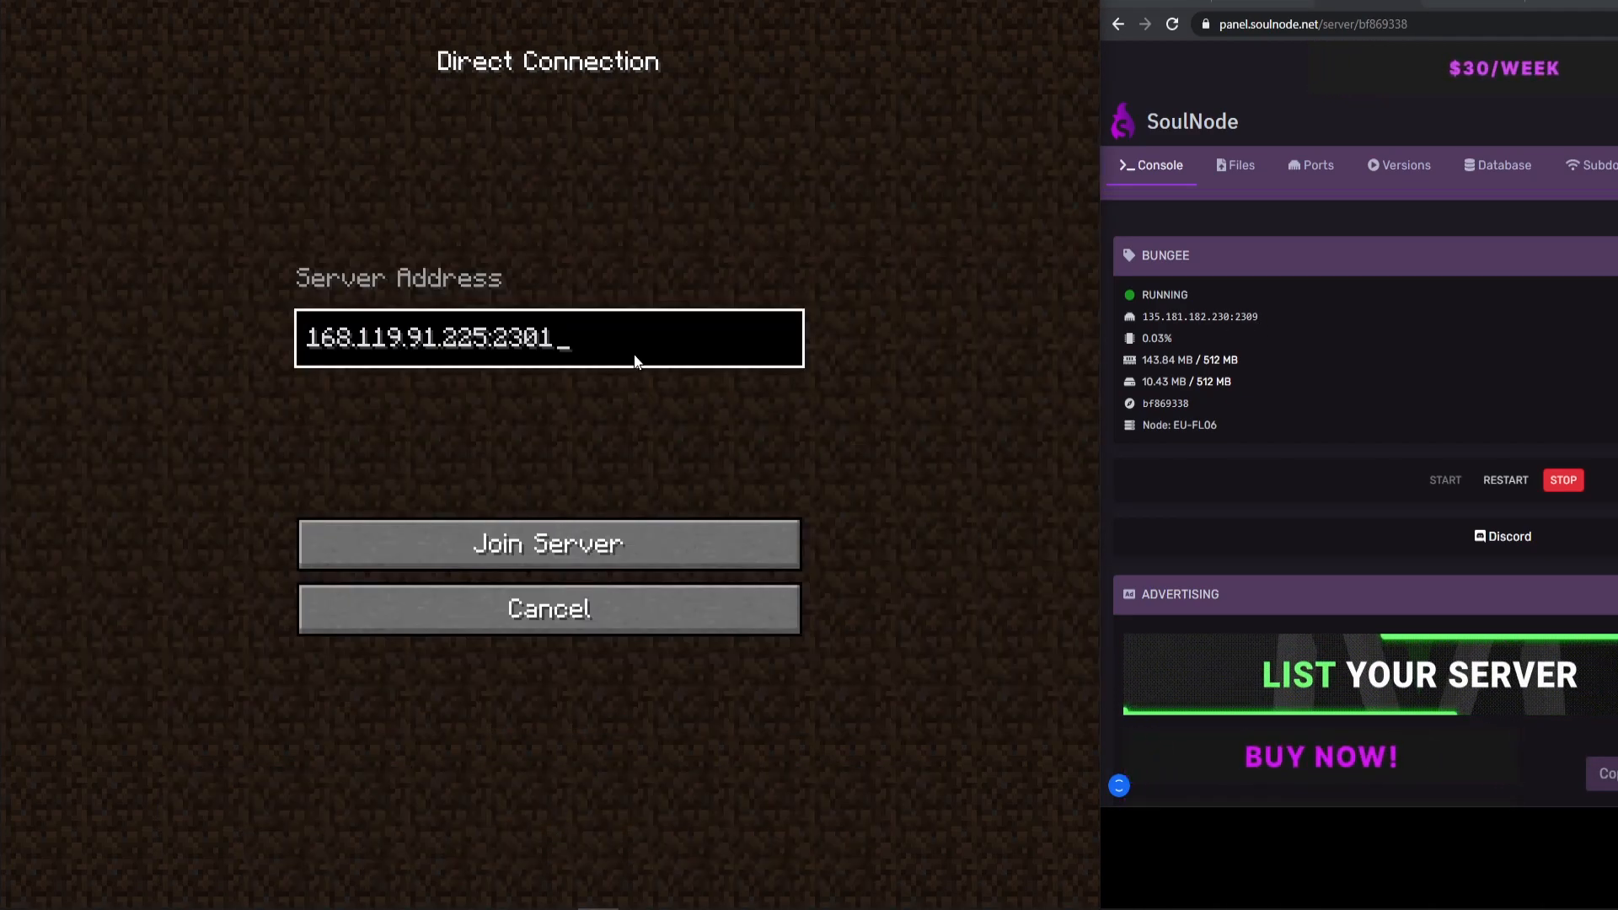
left_click(547, 543)
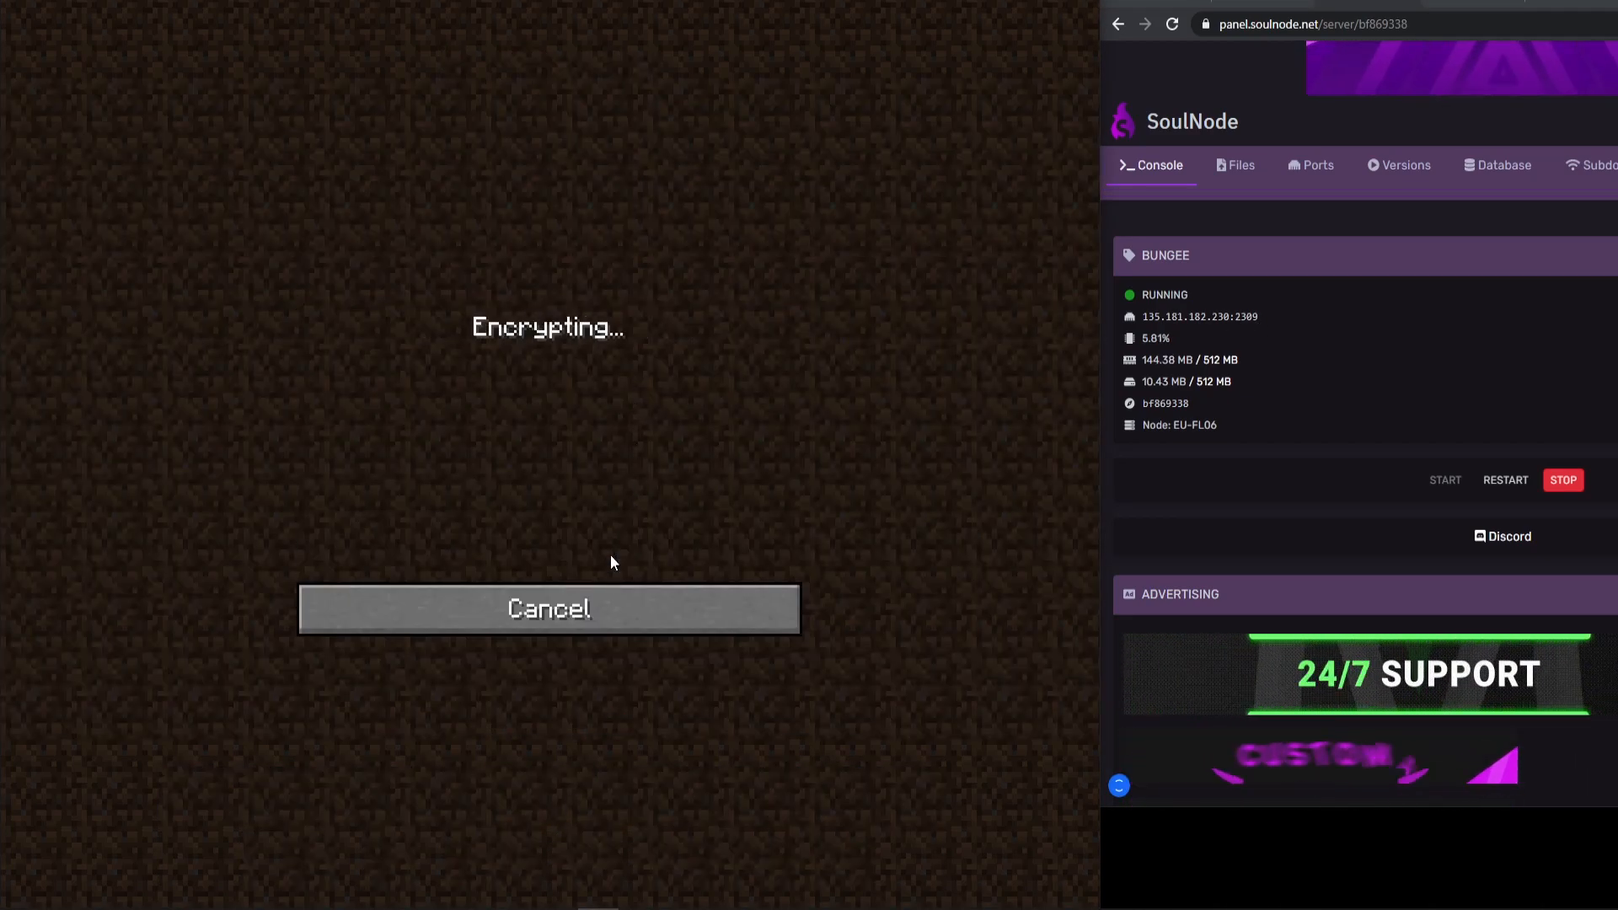